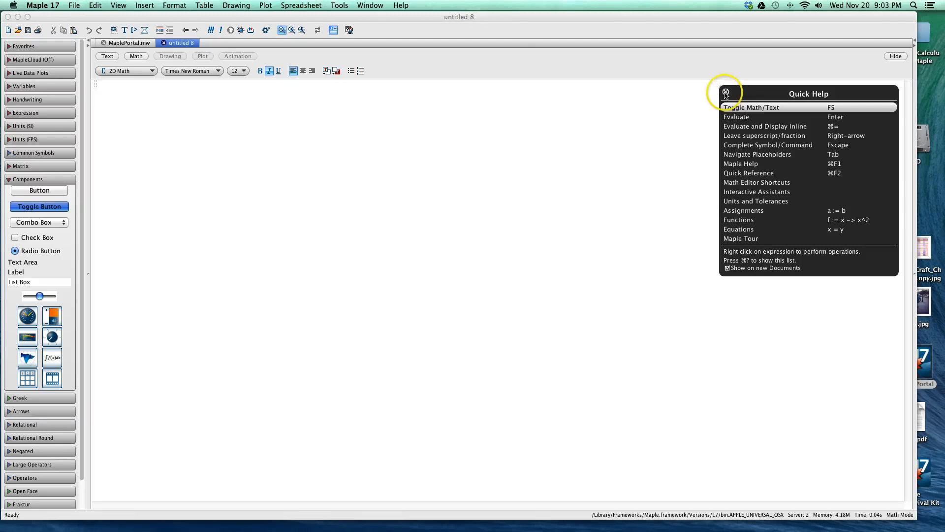
Close Quick Help, then expand and collapse the Expression and Variables palettes.
click(725, 93)
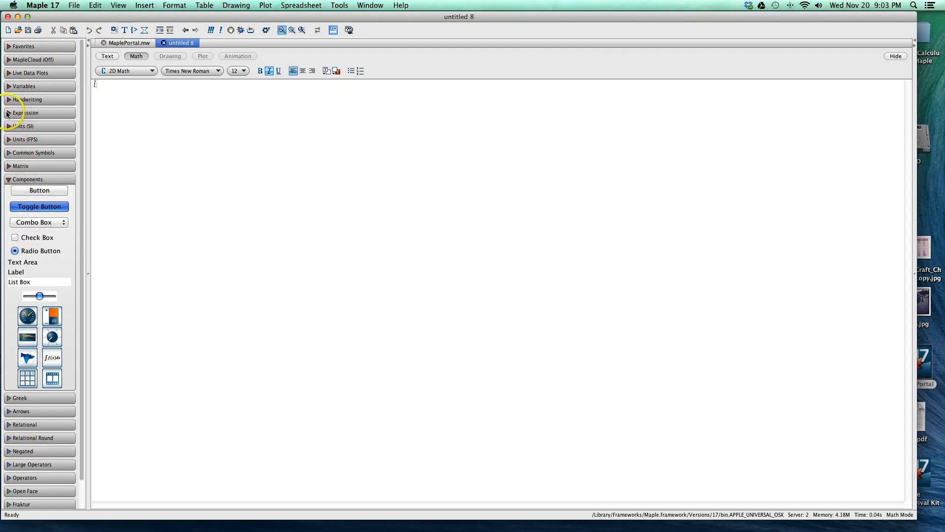
click(25, 112)
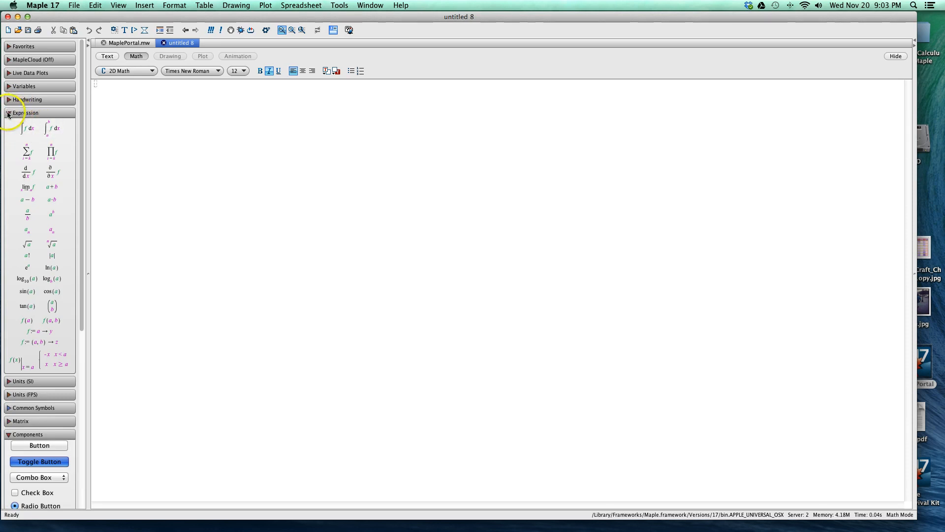
click(9, 112)
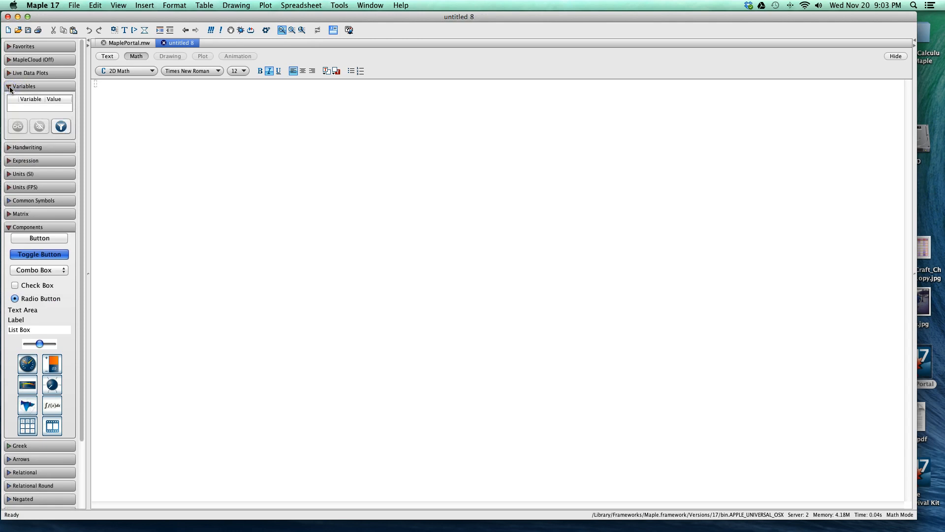
click(10, 87)
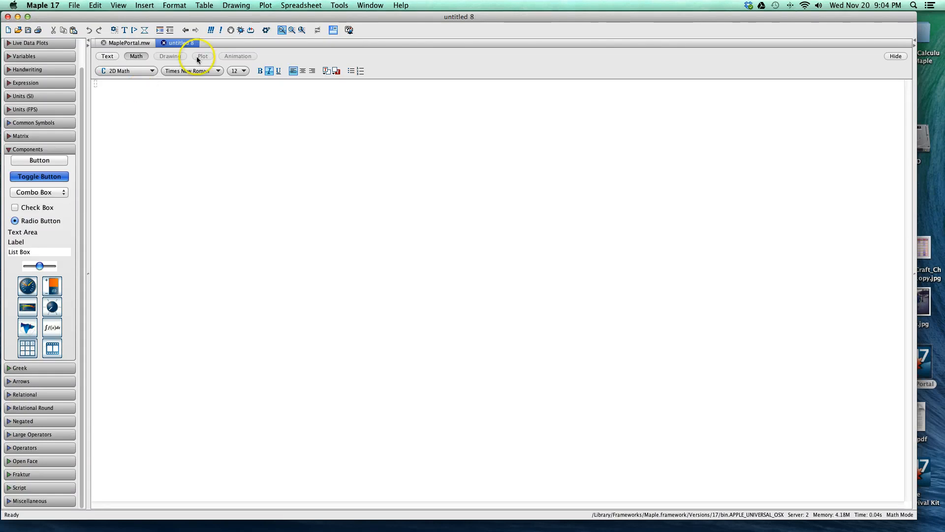
At size 20, run int(x^x, x=1..4); and enlarge the unevaluated integral output (1).
click(243, 71)
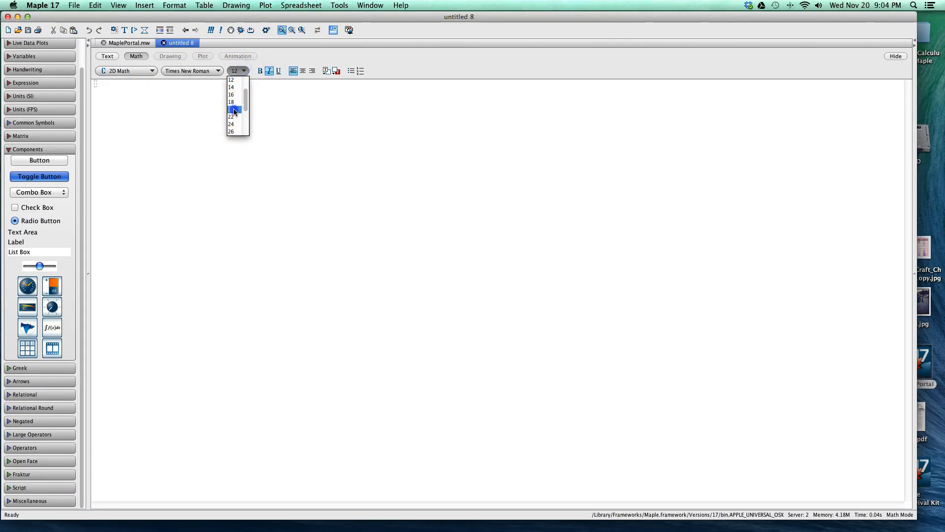
click(231, 109)
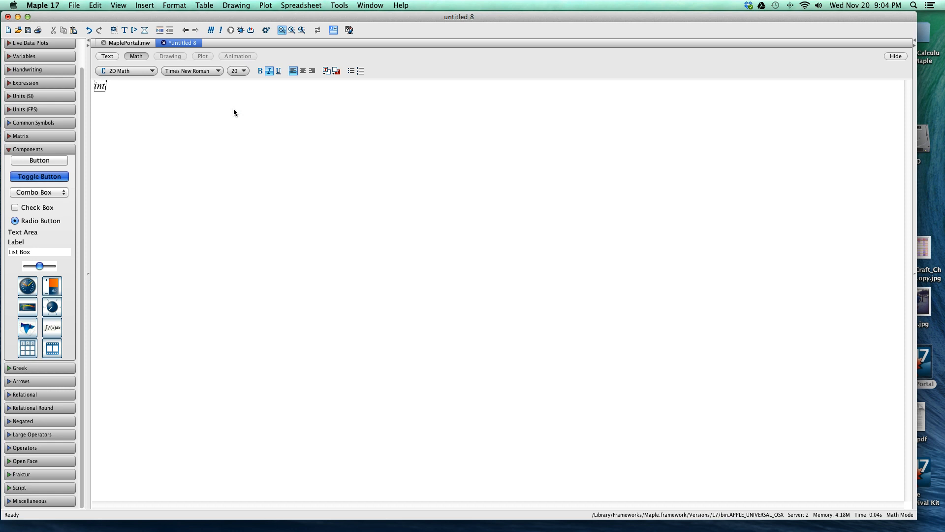
text((x)
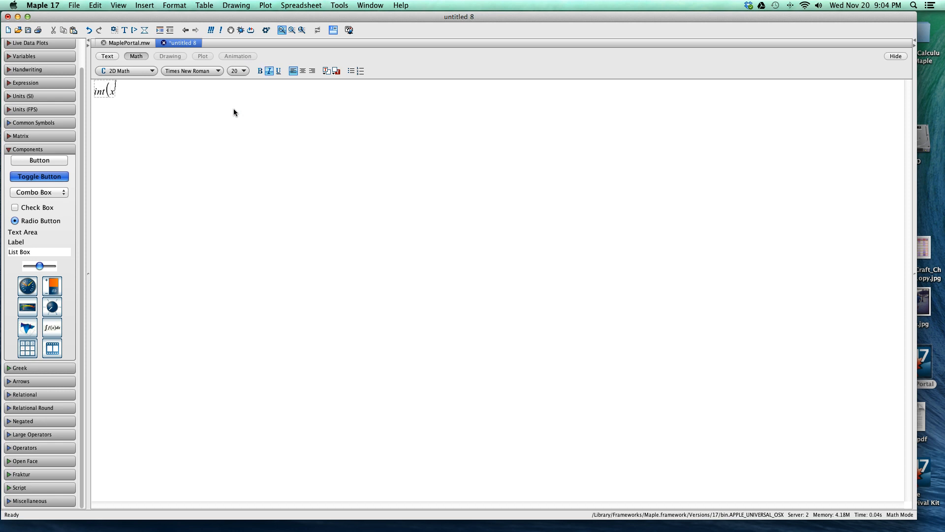
text(^x)
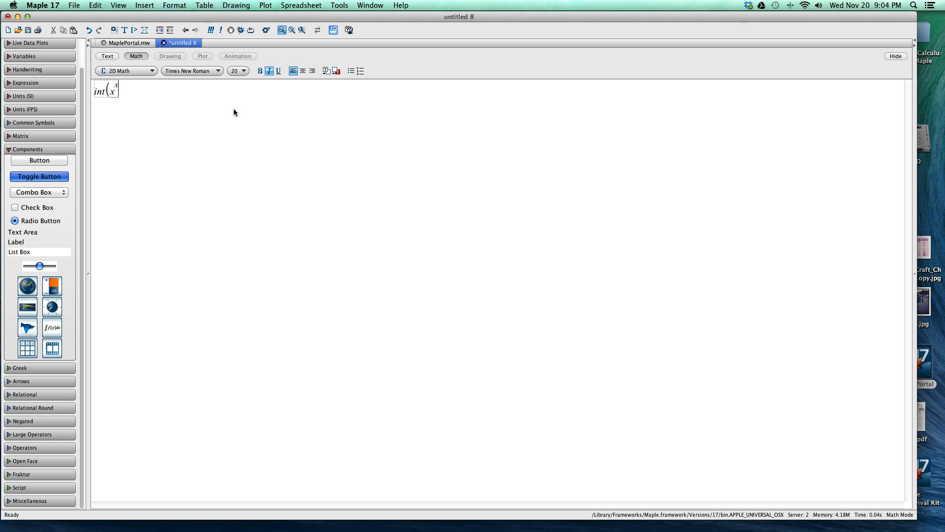
text(, x = 1)
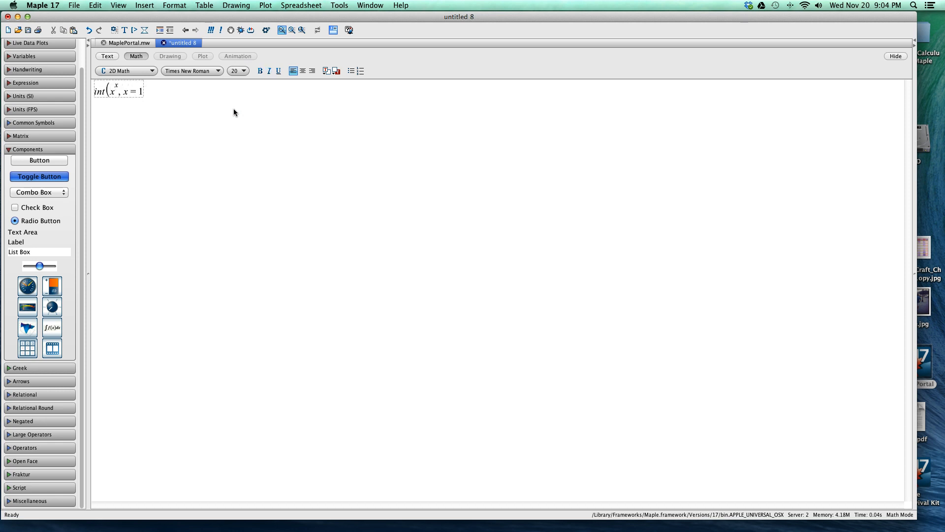
text(..4)
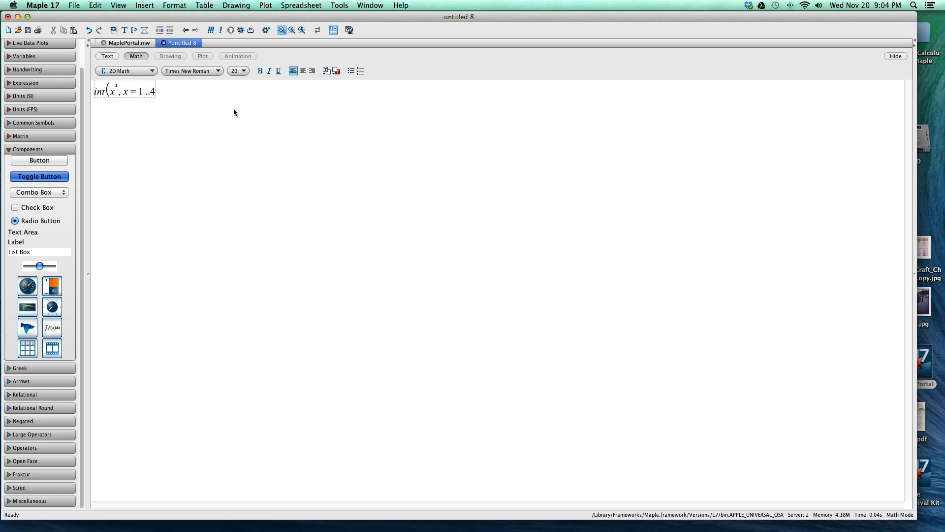
text(;)
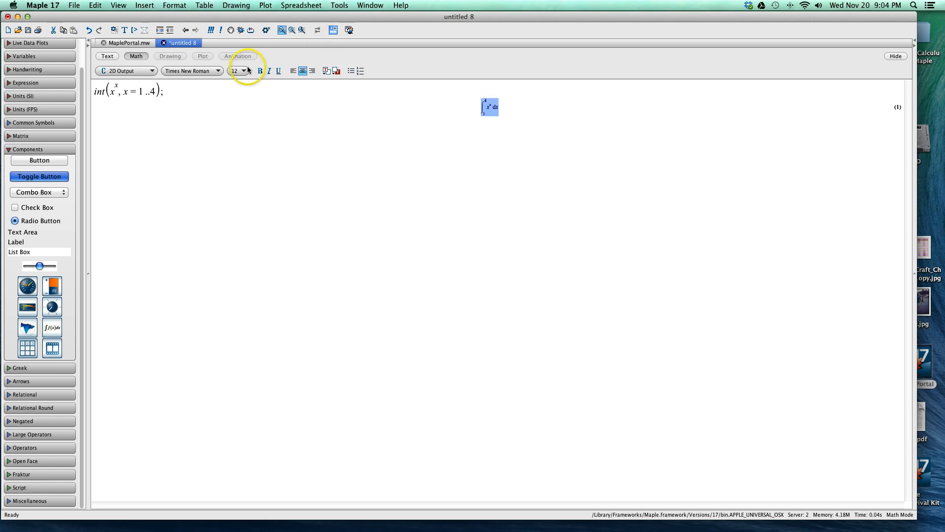
click(245, 71)
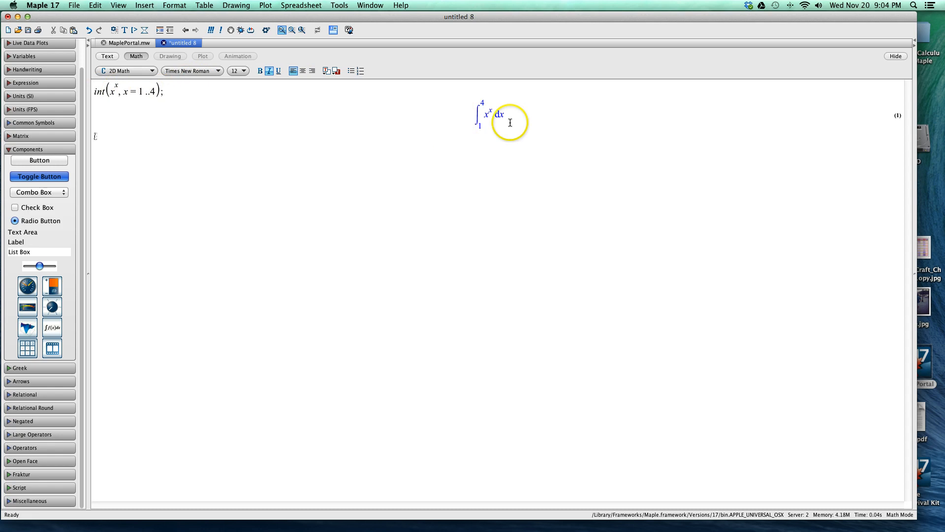
mouse_move(481, 119)
text(int)
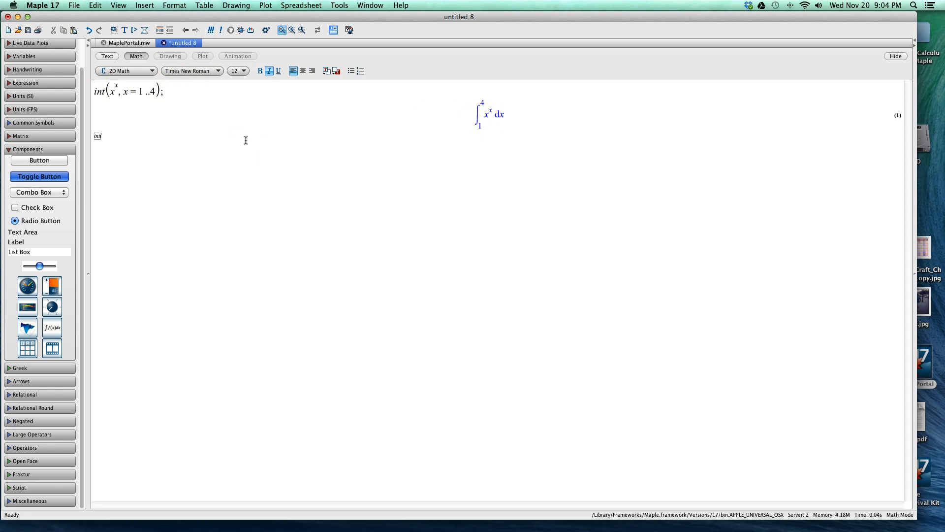
Run int(x^2, x=1..2); to get 7/3 and enlarge the result.
text((x^2, x = 1 ..2);)
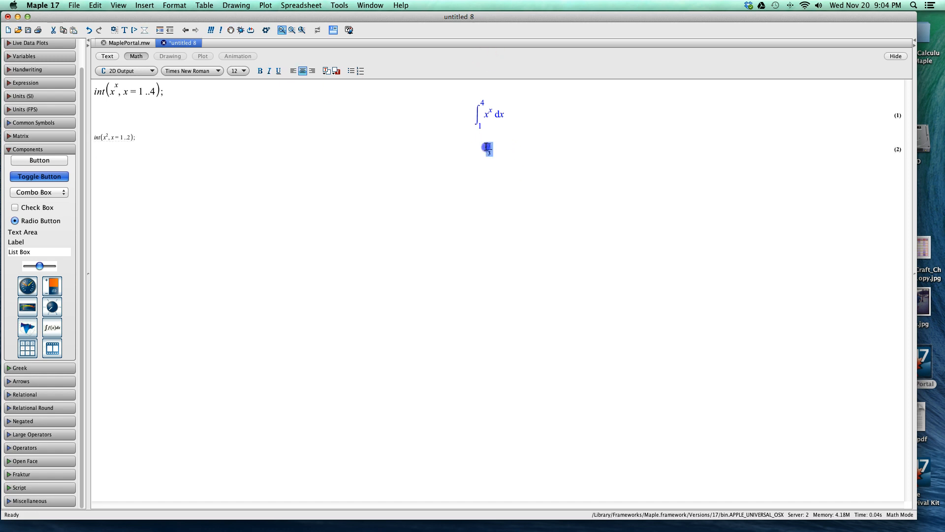
click(243, 71)
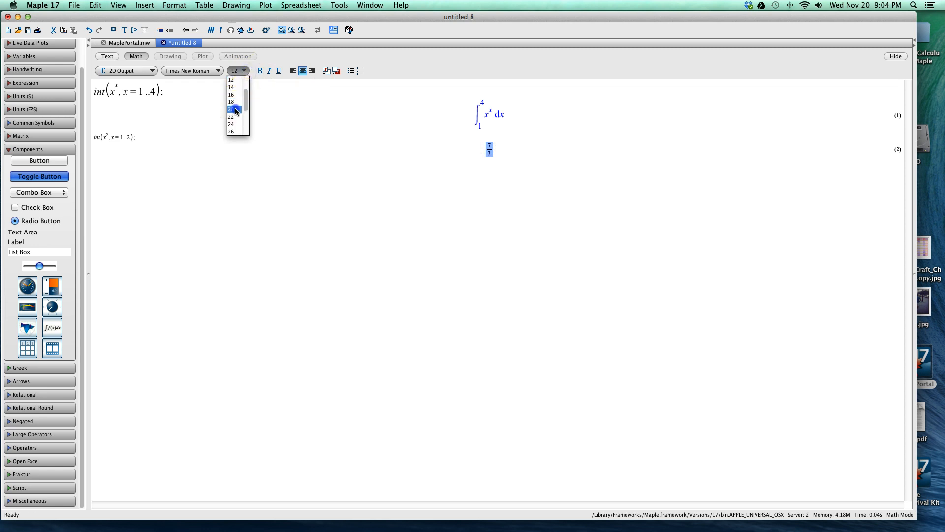
click(230, 110)
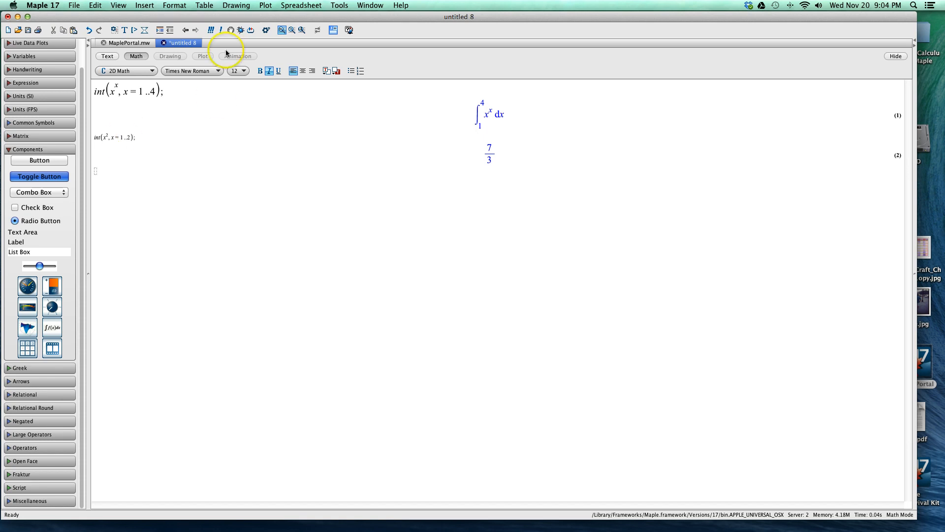
click(339, 5)
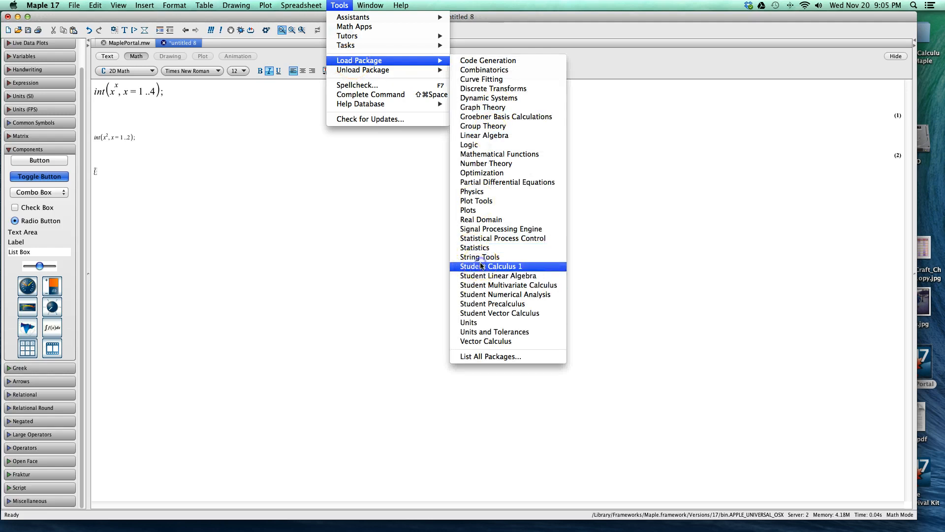
Load Student Calculus1 from Tools and set the next input to size 20.
click(490, 266)
text(App)
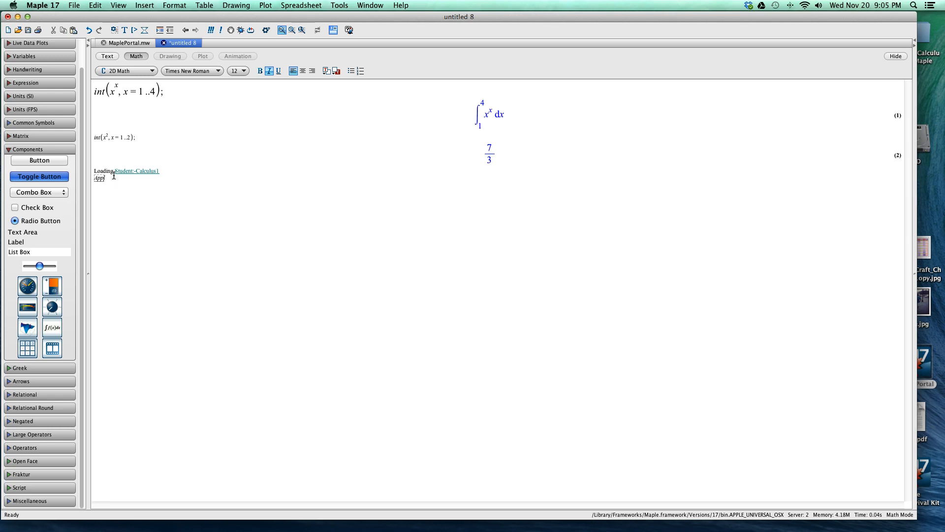
click(245, 70)
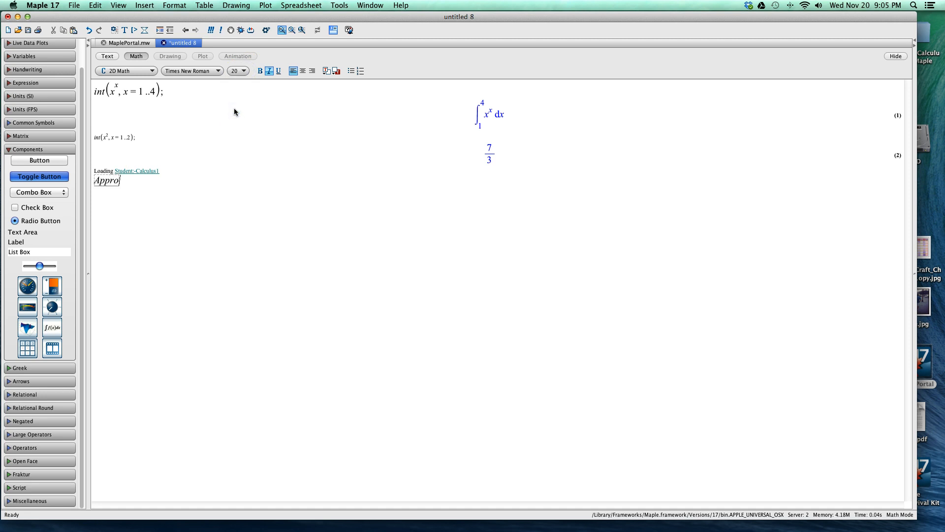
Run ApproximateInt(x^x, x=1..4, partition=4, method=lower, output=plot); and select the plot and command.
text(ximateInt(x^x)
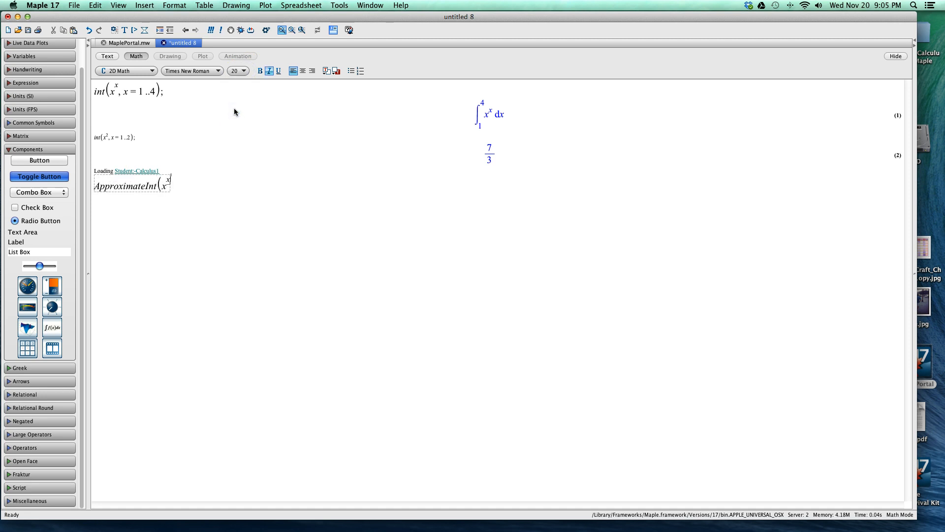
text(, x = 1 ..4, partition =)
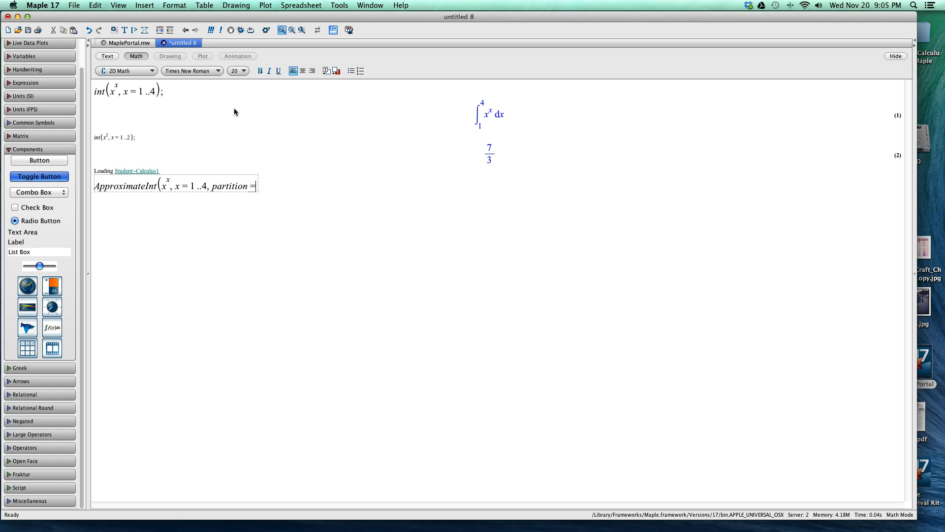
text(, method = lower, output)
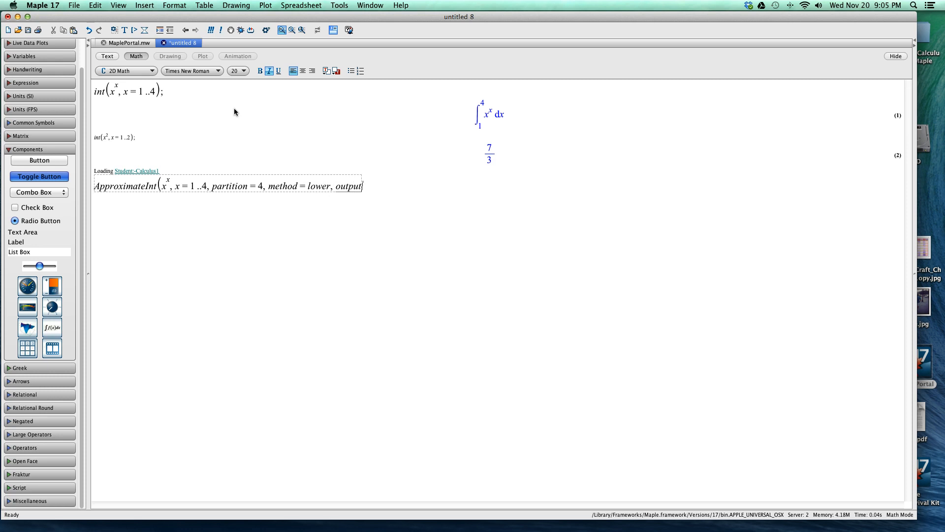
text(= plot)
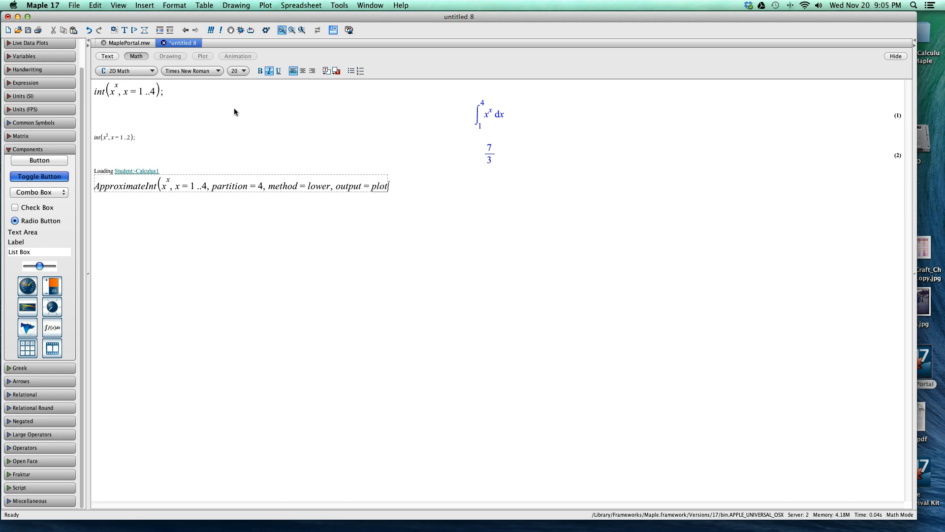
text();)
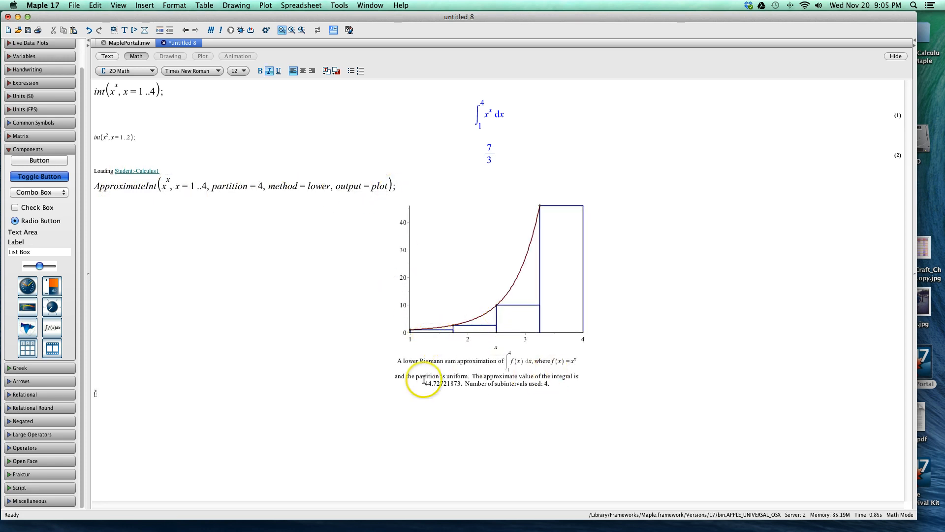
click(426, 385)
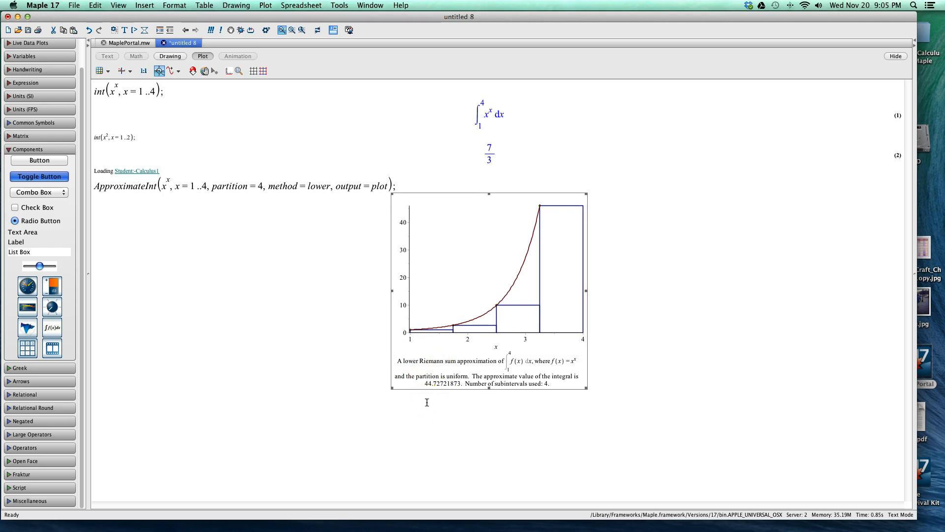
click(427, 401)
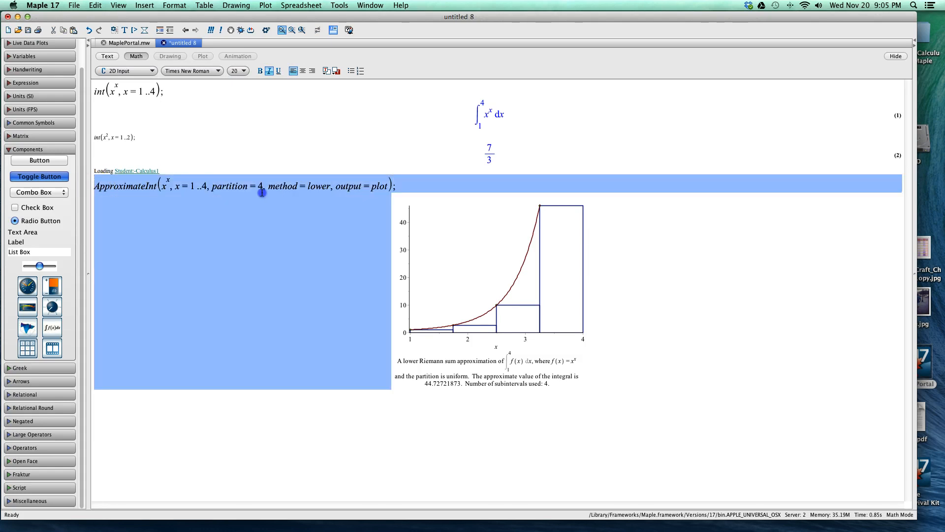
In a new group, run the same ApproximateInt with method=upper, giving about 235.98.
click(241, 186)
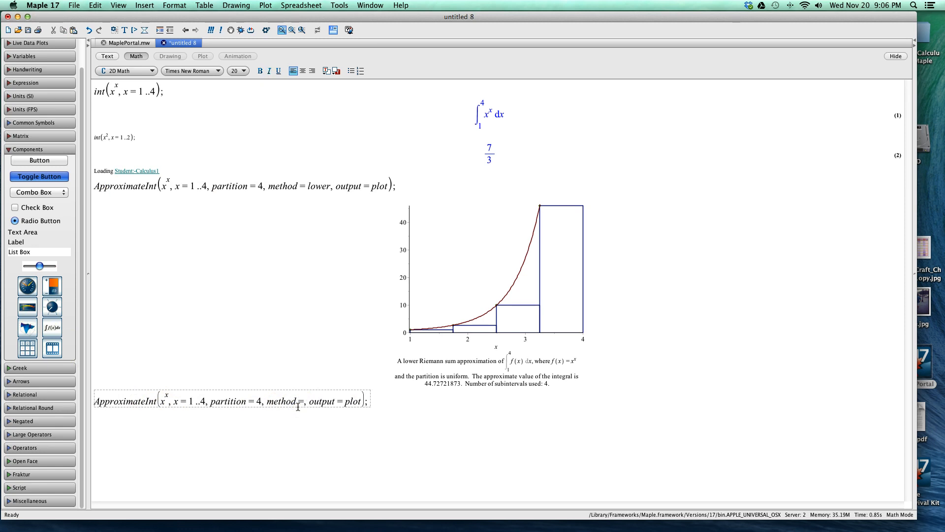
text(upperbound)
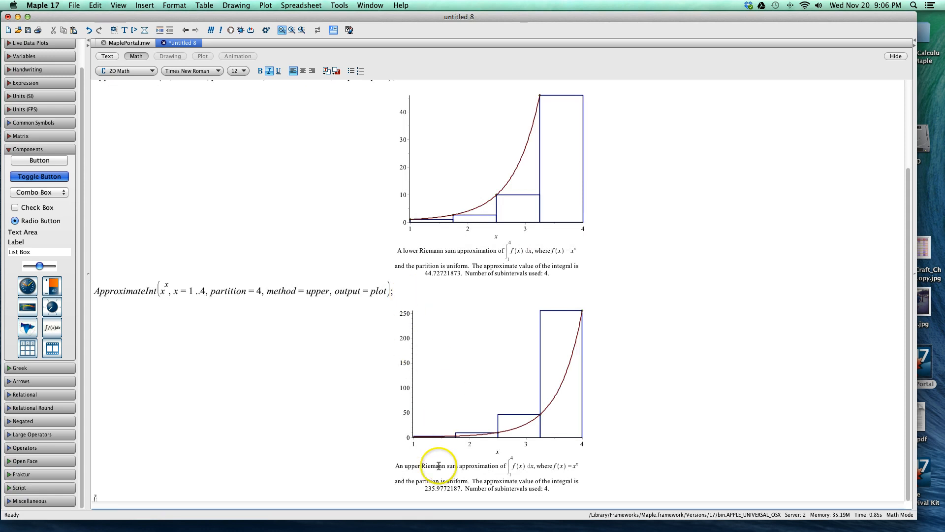
mouse_move(423, 490)
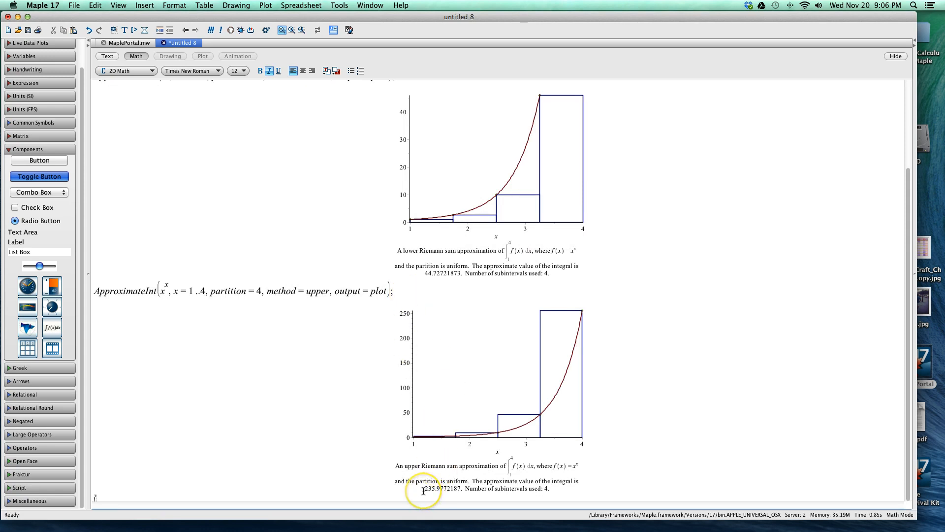
mouse_move(535, 183)
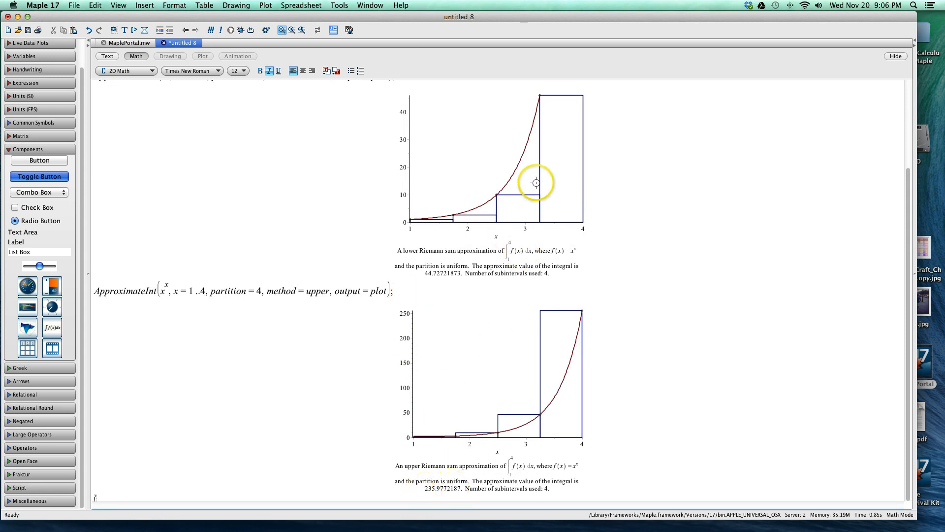
mouse_move(541, 391)
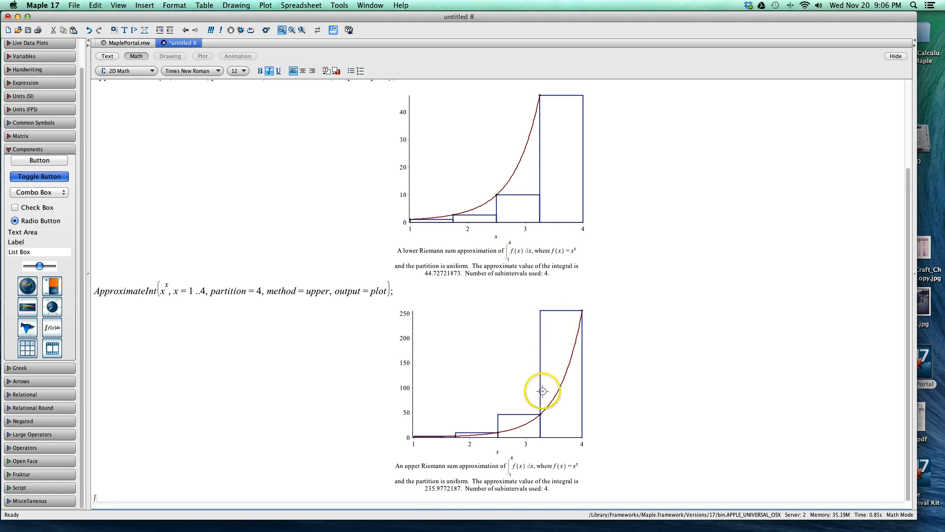
mouse_move(523, 417)
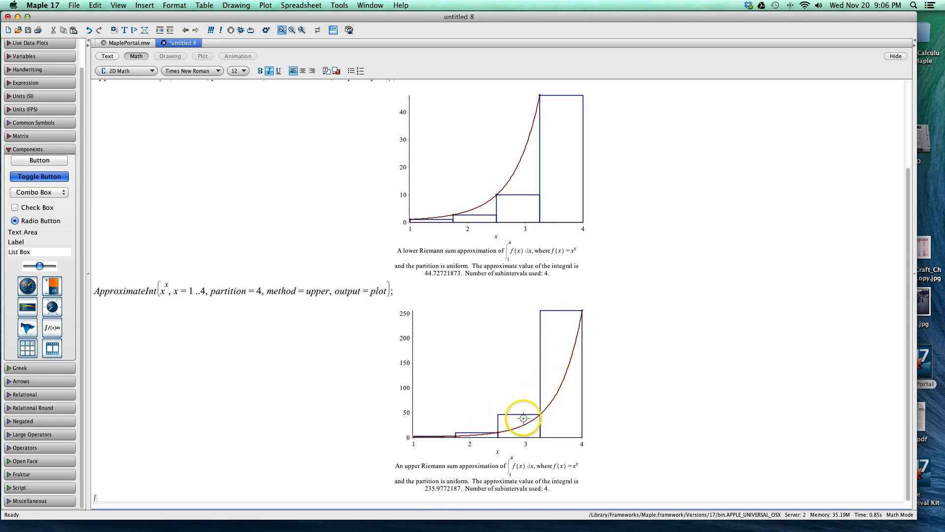
mouse_move(556, 353)
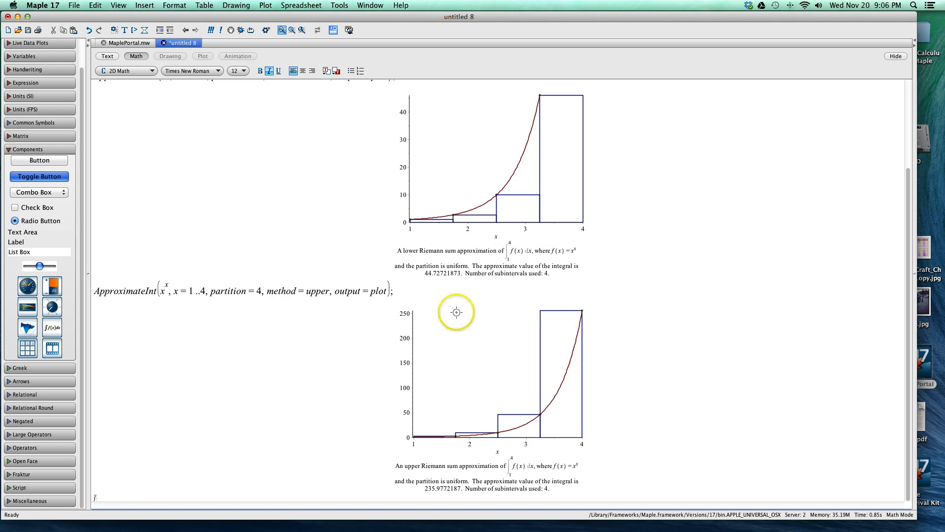
mouse_move(520, 175)
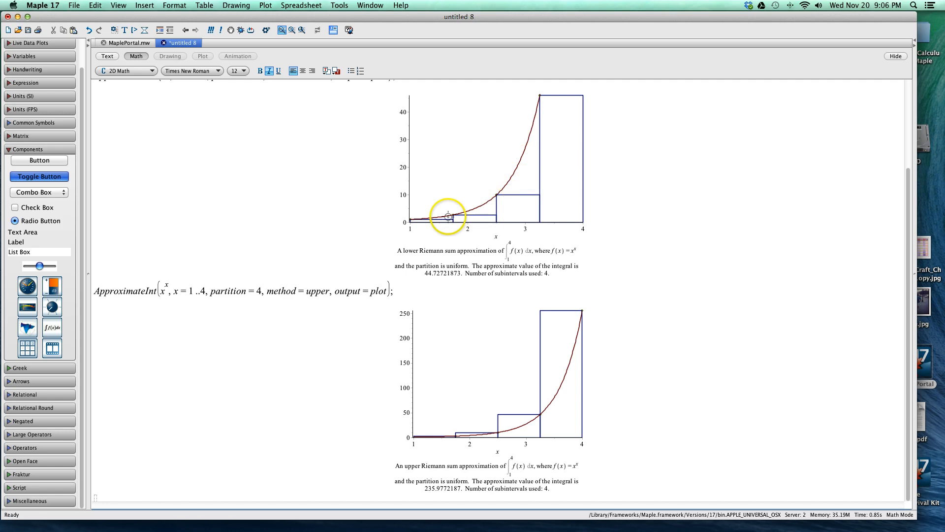
mouse_move(543, 350)
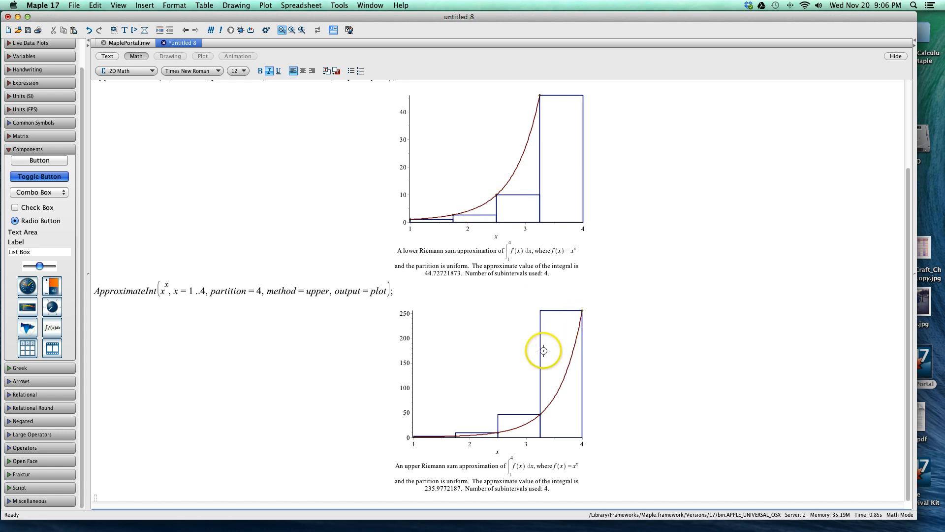
mouse_move(379, 376)
text(ApproximateInt(x^x, x = 1 ..4, partition = 4, method = midpoint, output = plot);)
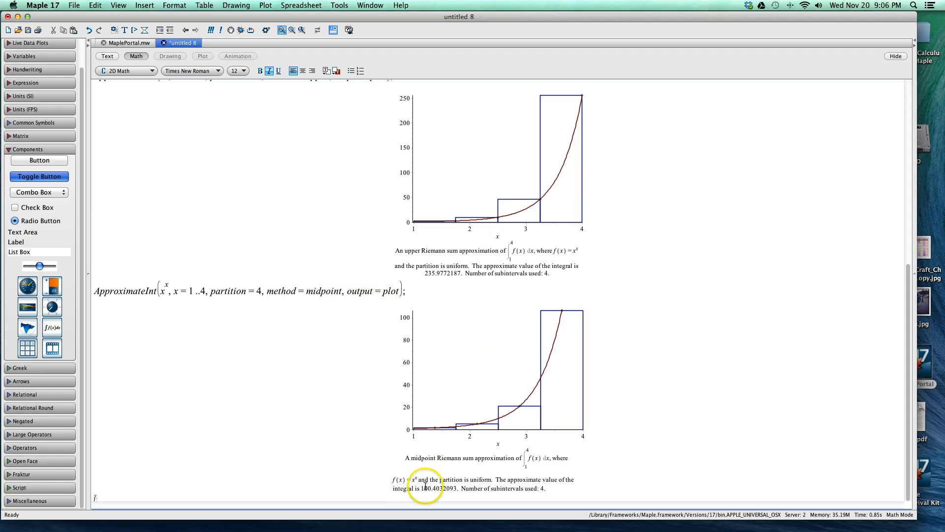
mouse_move(455, 397)
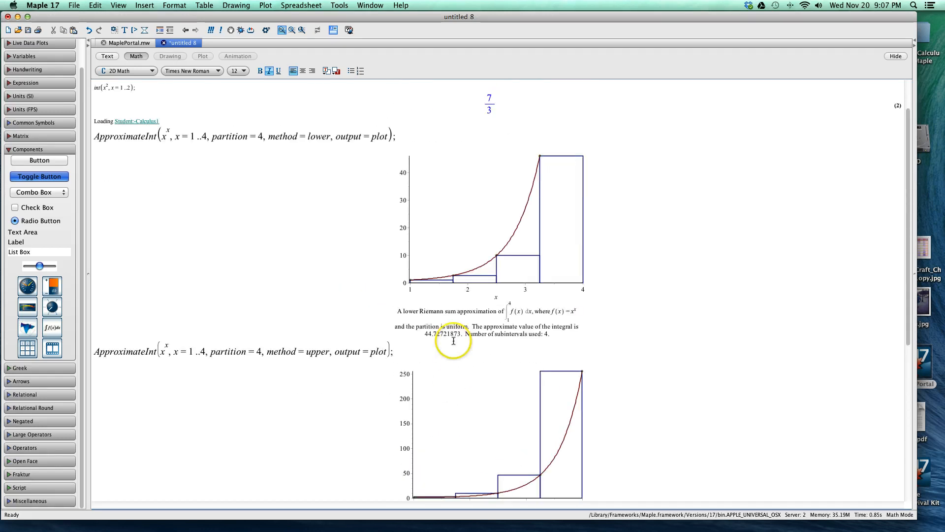
Scroll down to the midpoint Riemann sum plot approximating 100.403.
scroll(down, 3)
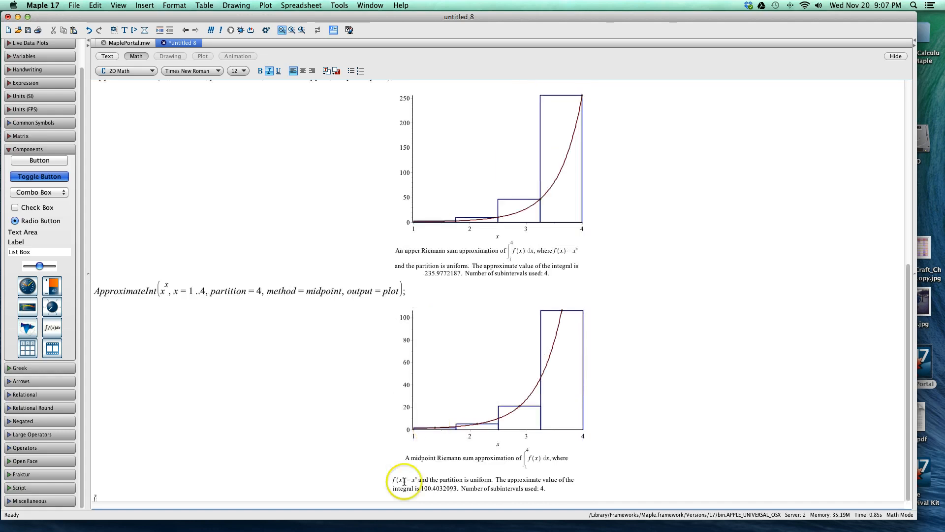
mouse_move(127, 477)
text(ApproximateInt(x^x, x = 1 ..4, partition = 4, method = trapezoid, output = plot);)
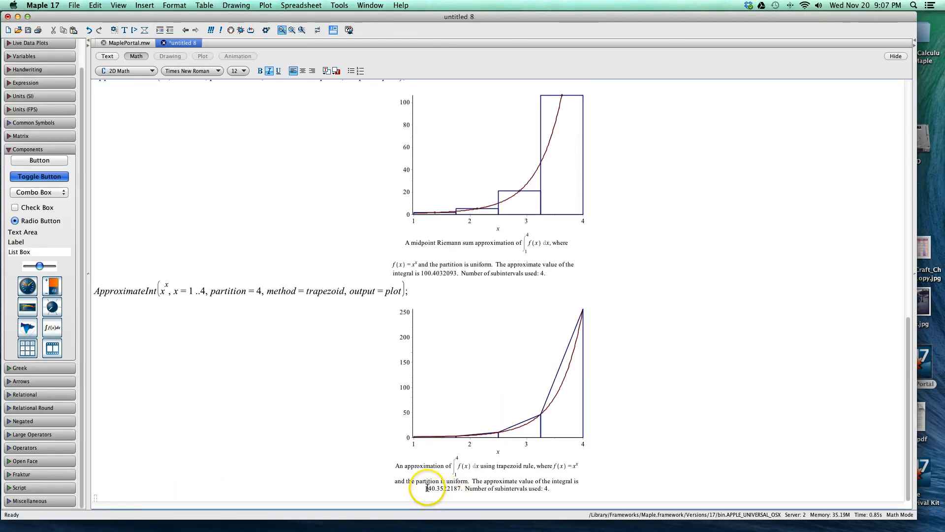
Select the trapezoid rule plot approximating 140.352.
click(488, 392)
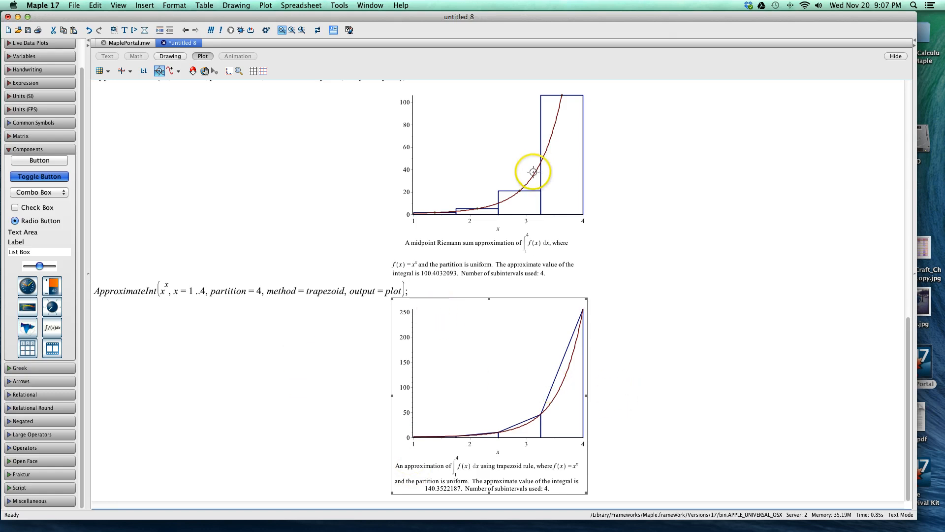
mouse_move(557, 98)
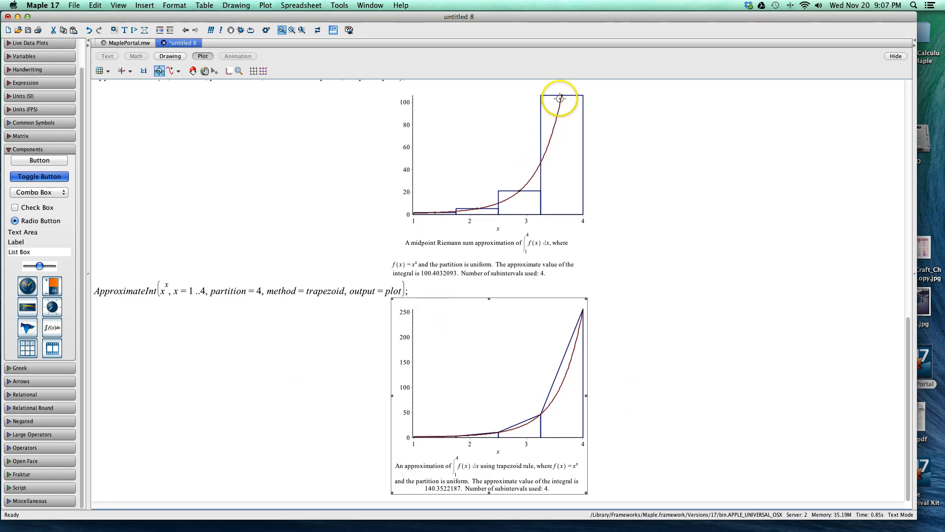
mouse_move(530, 170)
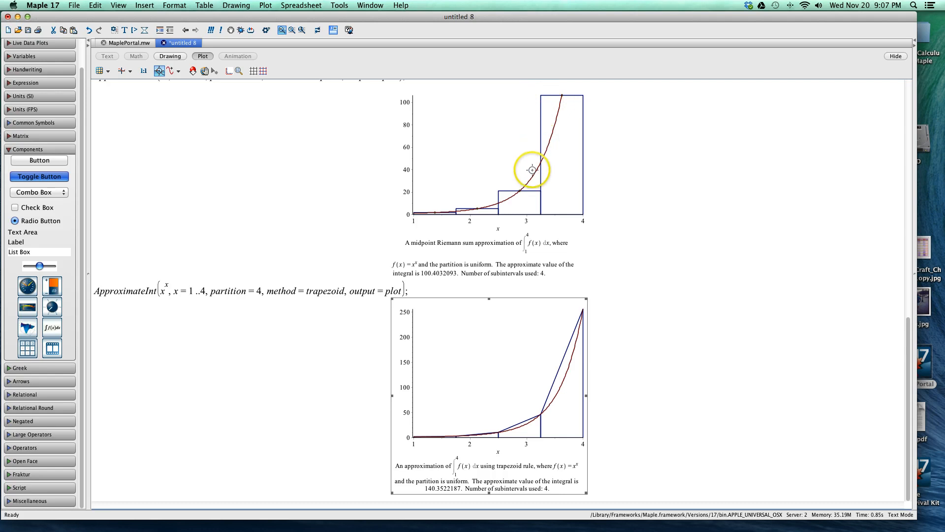
mouse_move(520, 353)
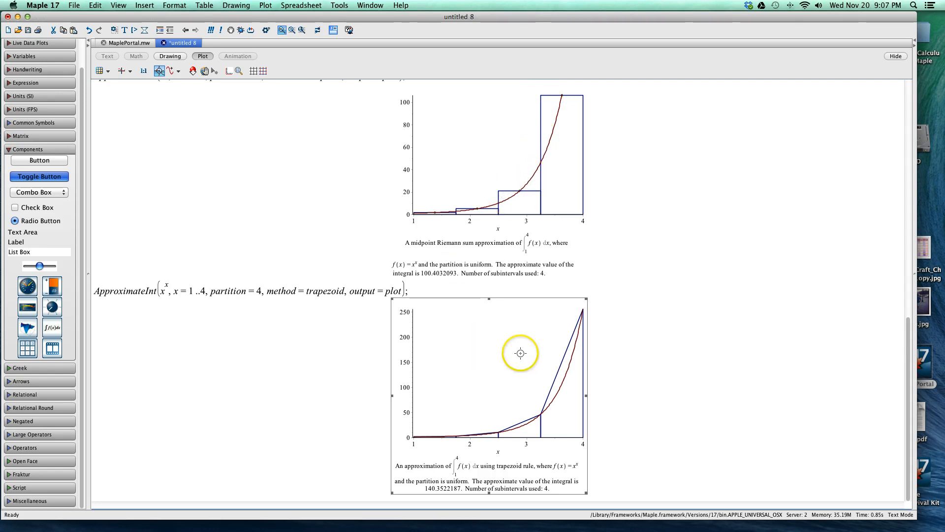
mouse_move(507, 429)
text(ApproximateInt(x^x, x = 1 ..4, partition = 4, method = simpson, output = plot);)
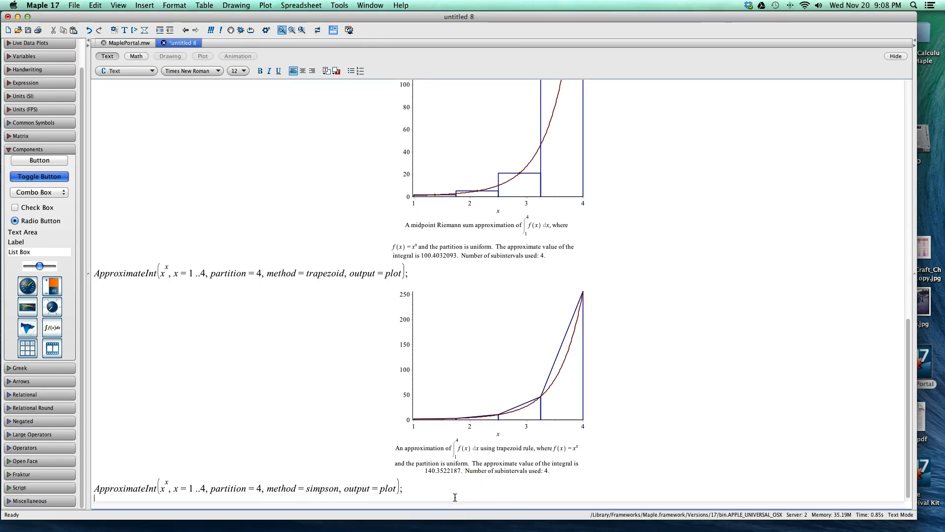
mouse_move(429, 471)
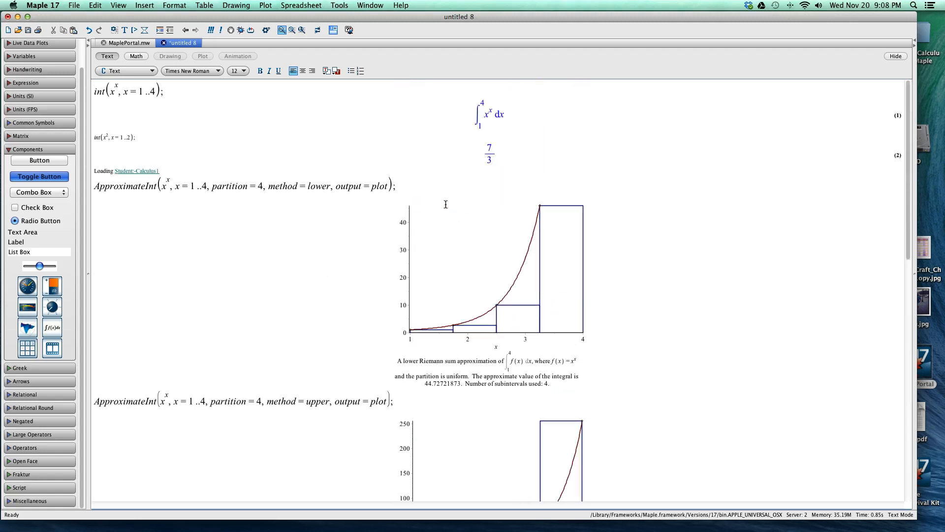
Scroll down to the typed method=simpson ApproximateInt command below the trapezoid plot.
scroll(down, 3)
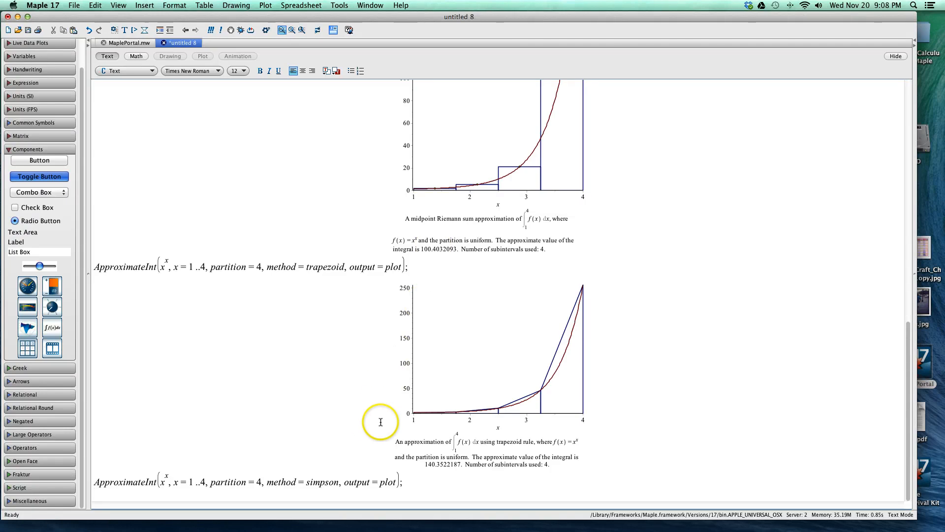
mouse_move(380, 421)
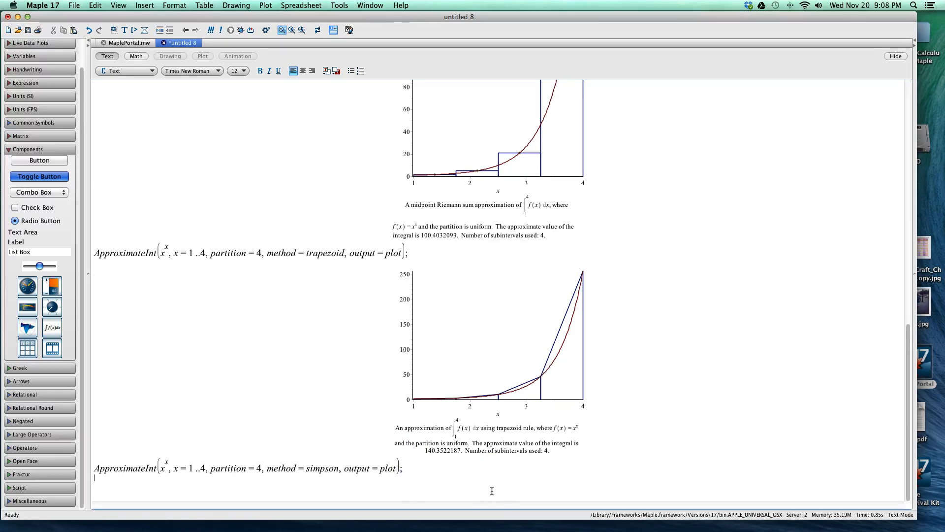
mouse_move(474, 465)
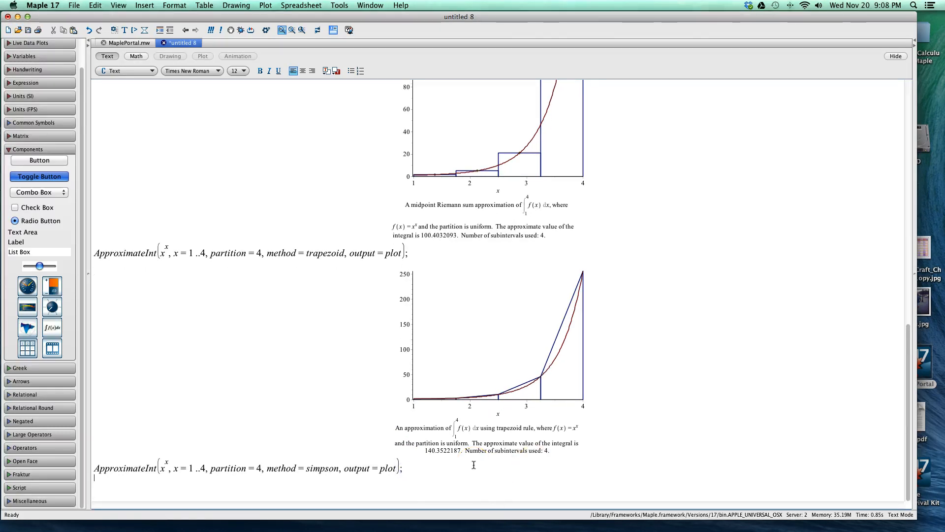
Set the empty line below the Simpson command to text size 20.
click(243, 71)
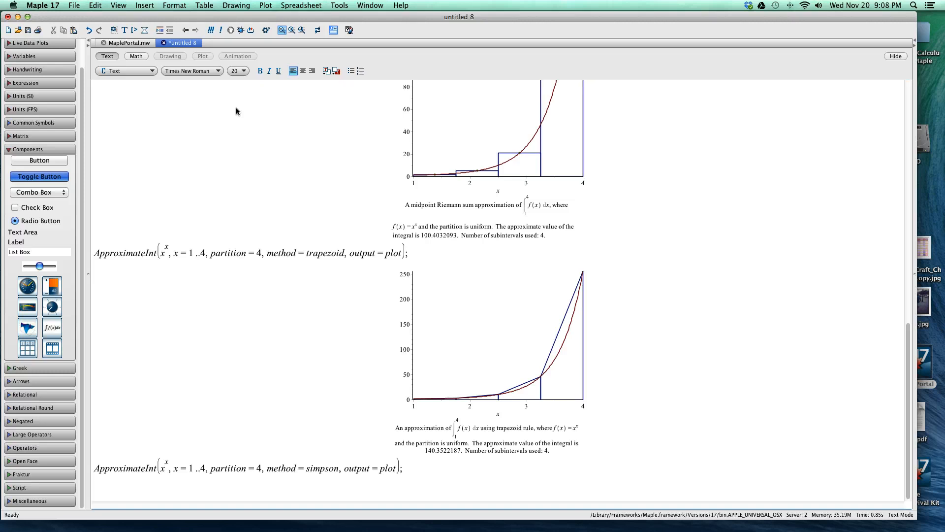
Enter int(x^x, x=1.0..4.0) in Math mode to evaluate the integral as 113.3356317.
text(int)
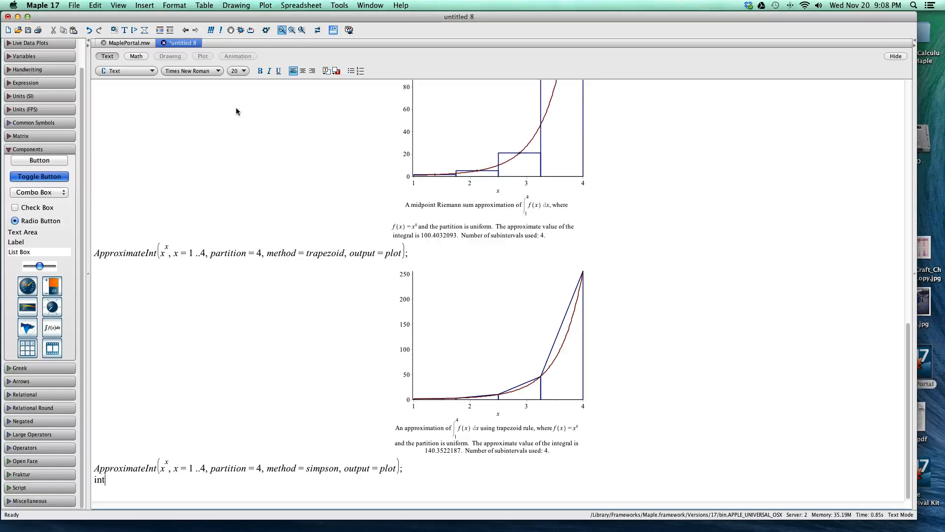
key(Backspace)
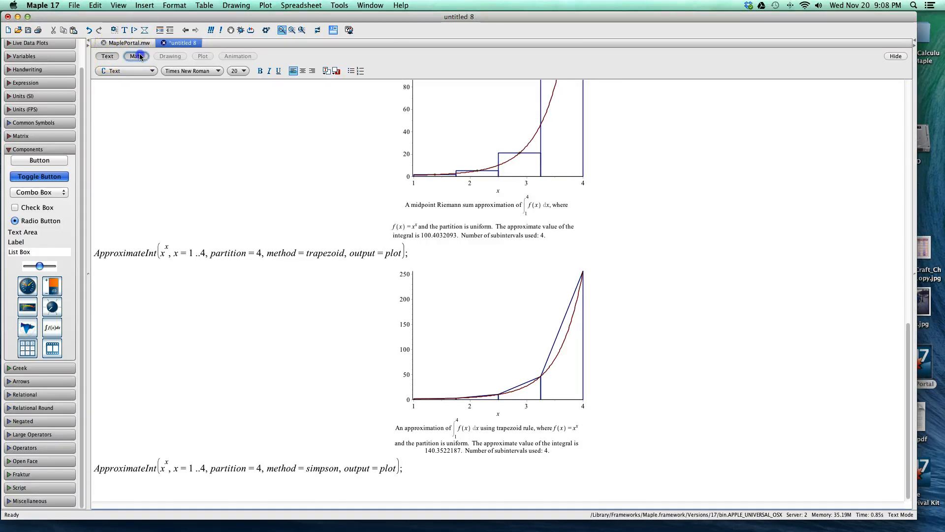
click(135, 56)
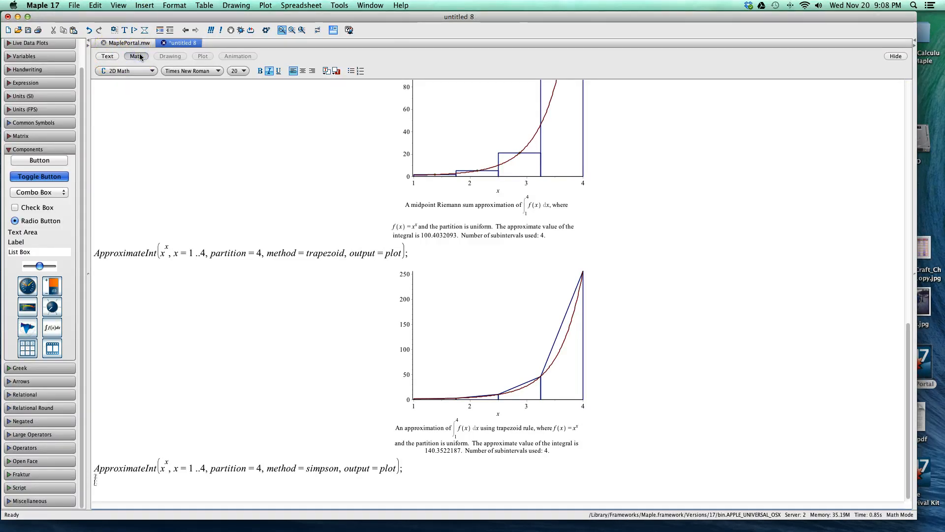
text(int)
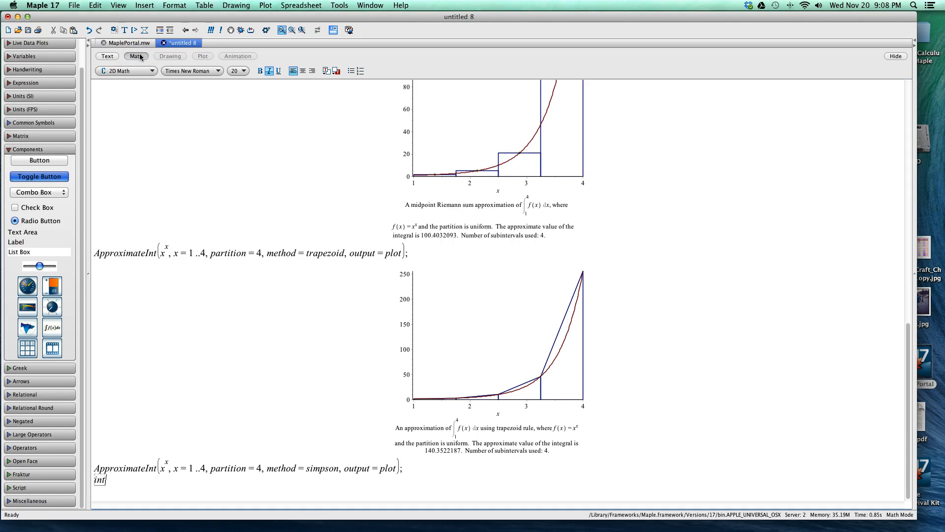
text((x^x)
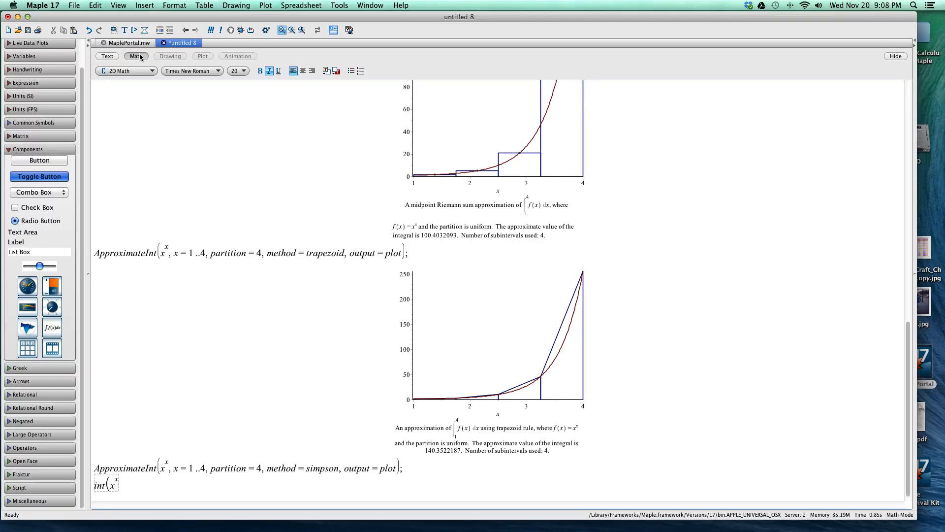
text(, x)
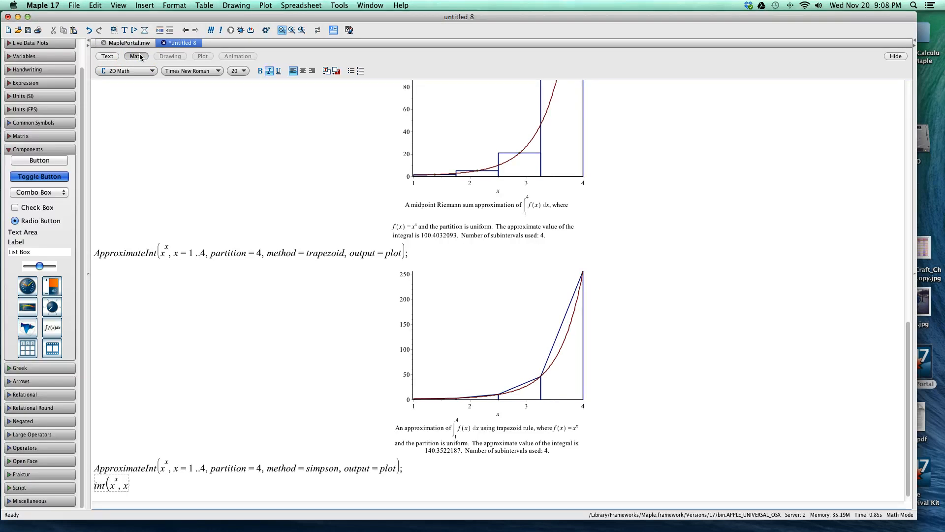
text(= 1.0 ..4.0)
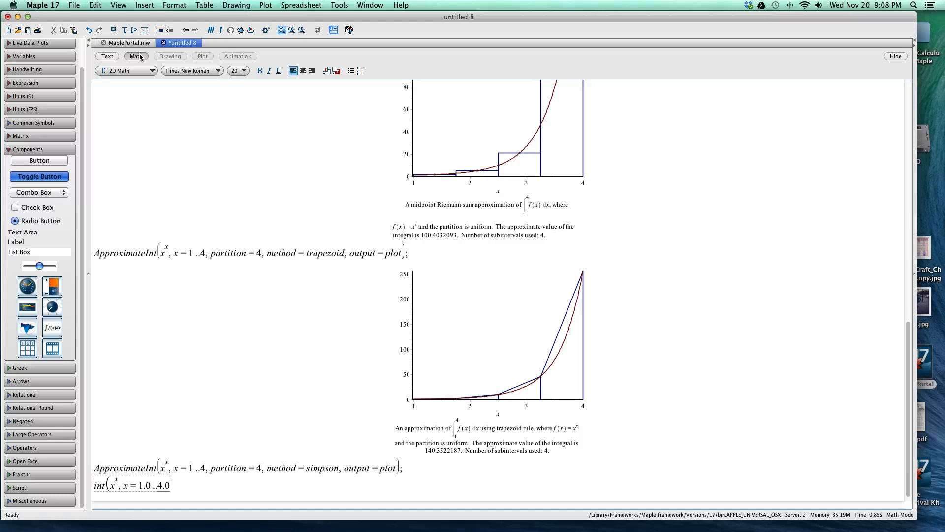
text();)
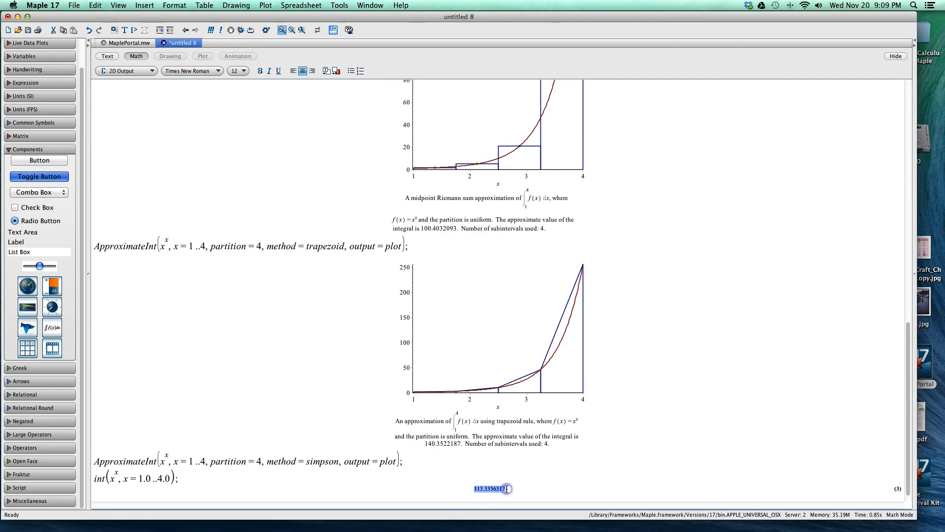
Enlarge the font of the integral result 113.3356317.
click(244, 71)
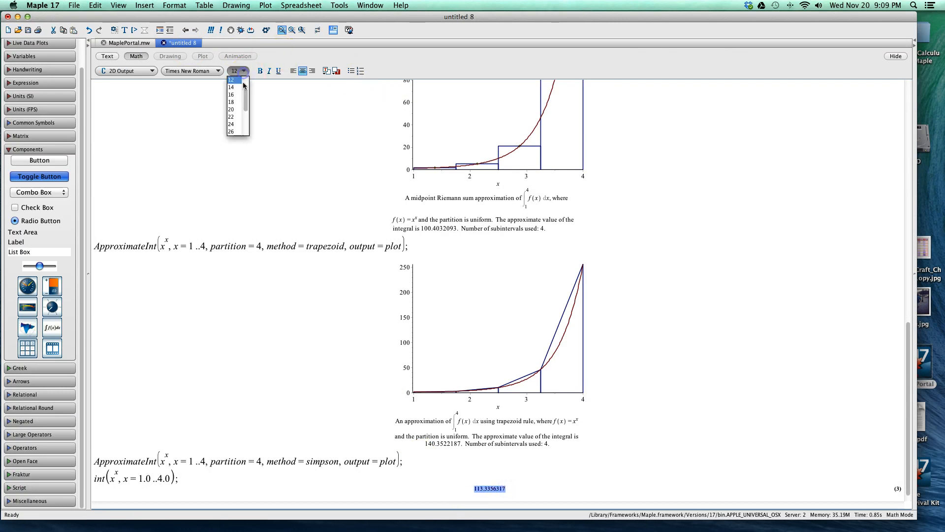
click(231, 109)
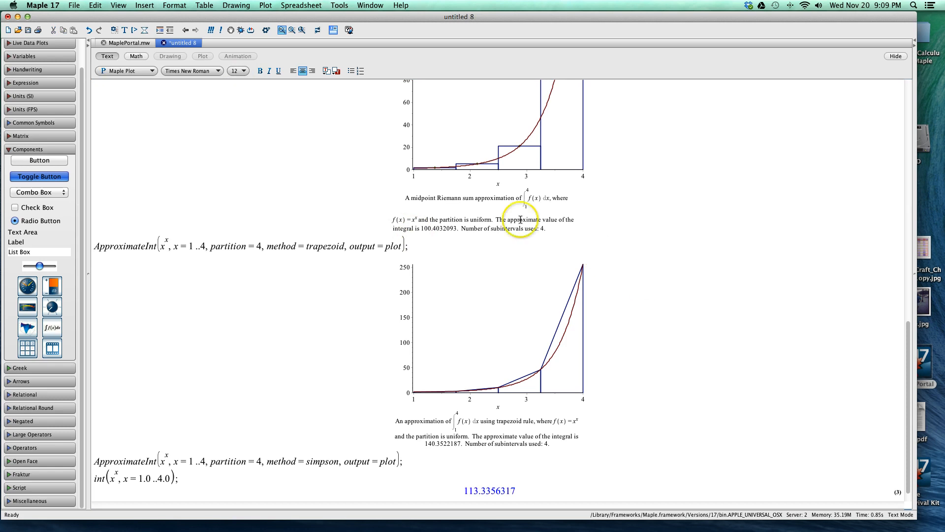
Enter plot(x^2, x=-2..2); as a first plot command and convert the line to math input.
scroll(down, 3)
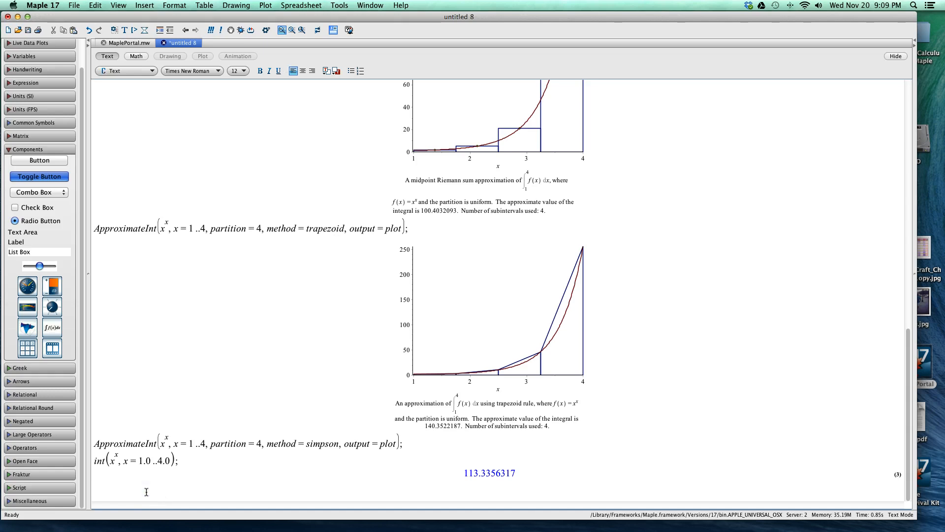
text(plot(x)
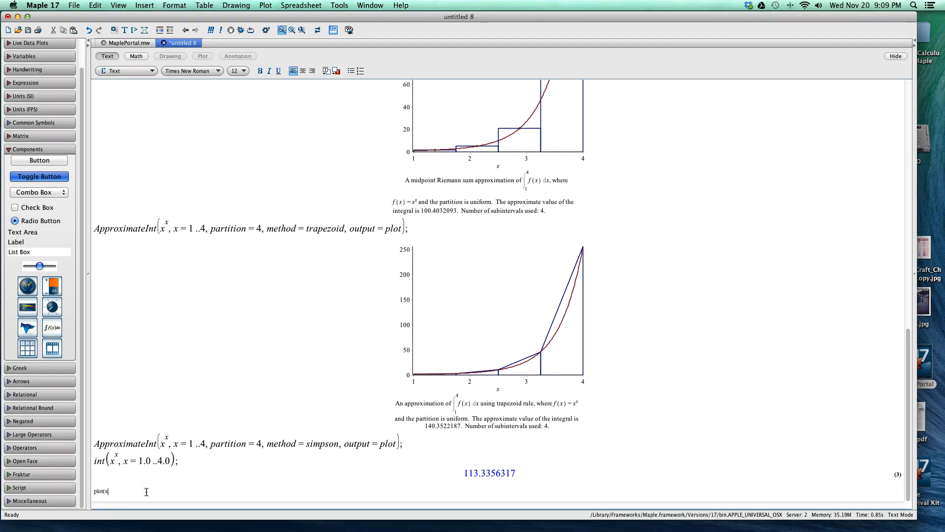
text(^2,x)
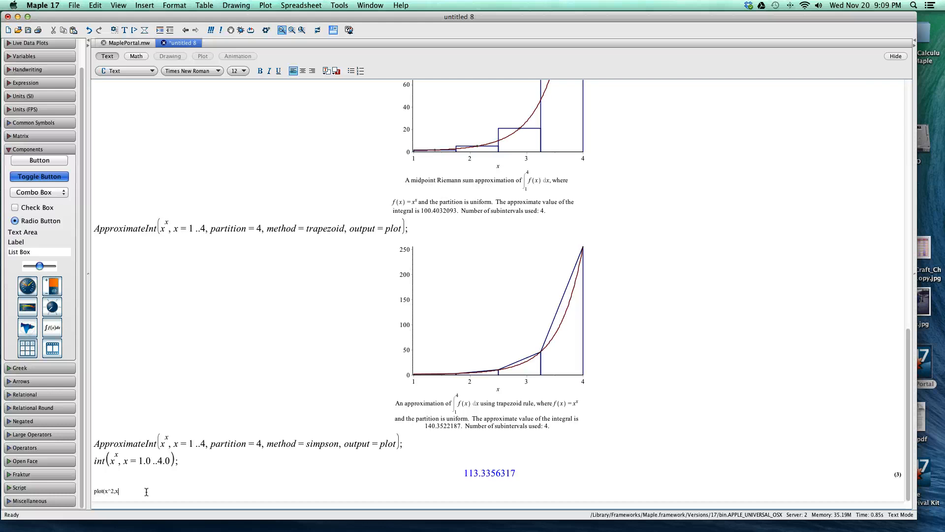
text(=)
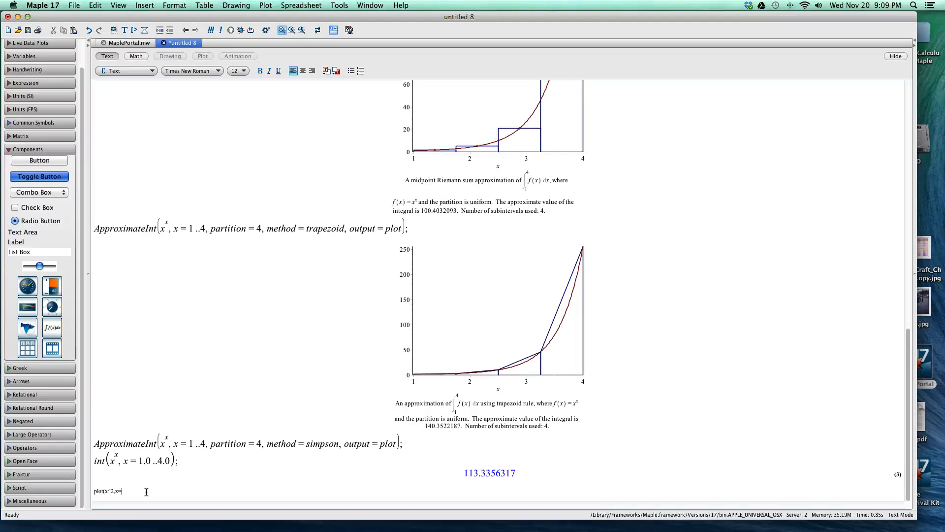
text(-2..2))
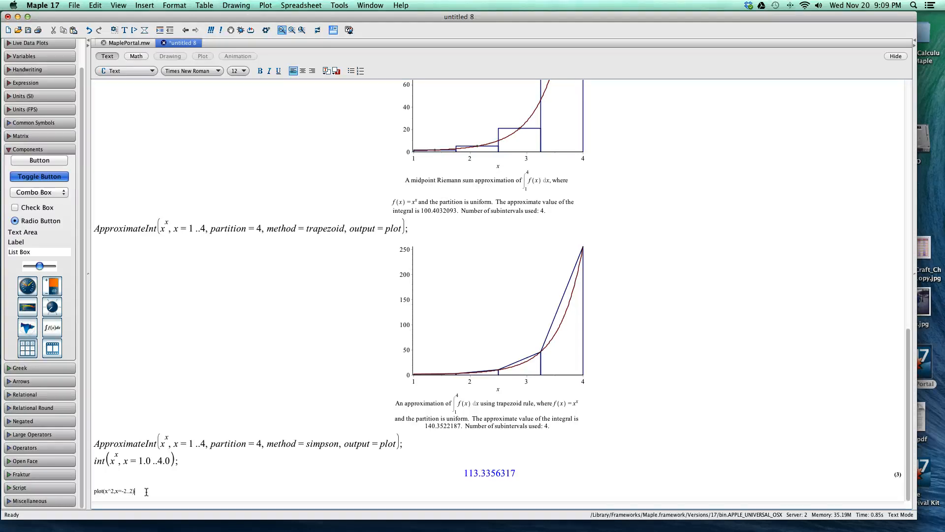
text(;)
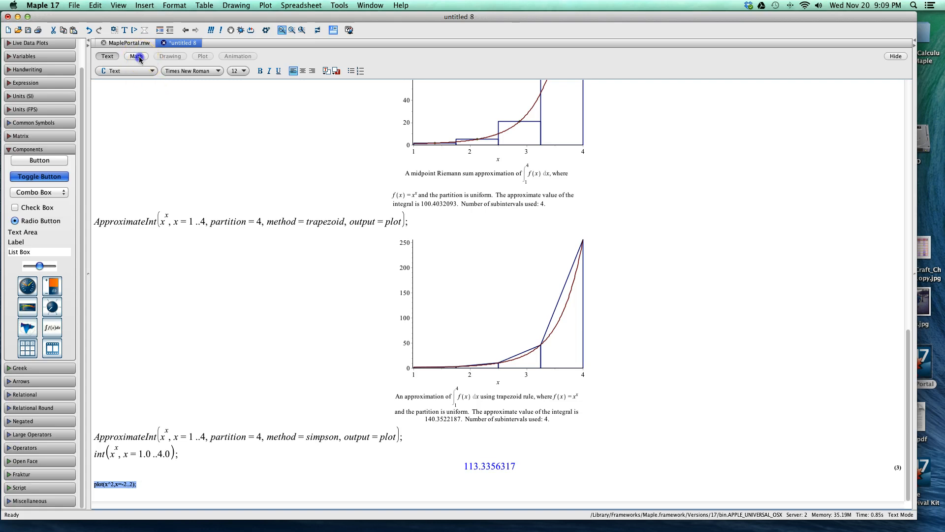
click(135, 56)
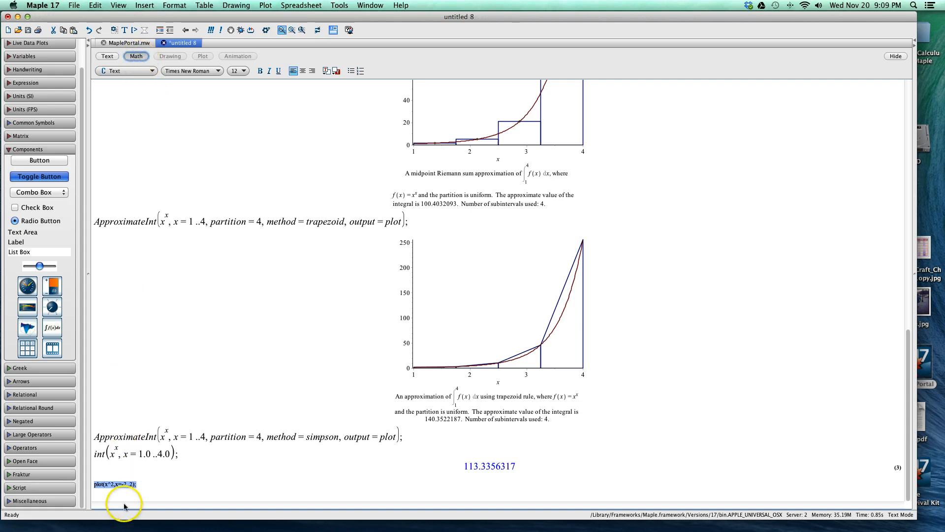
click(102, 485)
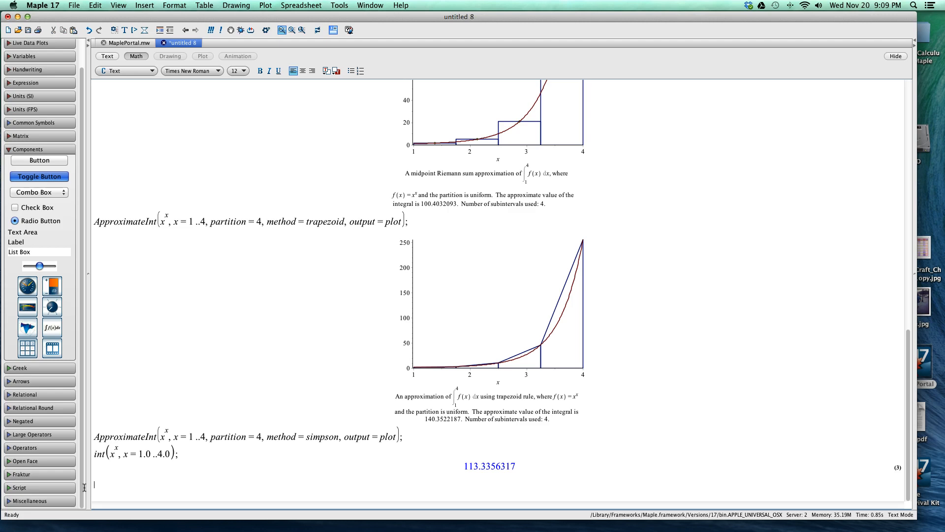
Run plot(x^2, -2..2) in Math mode, which errors about a missing plotting variable.
click(136, 55)
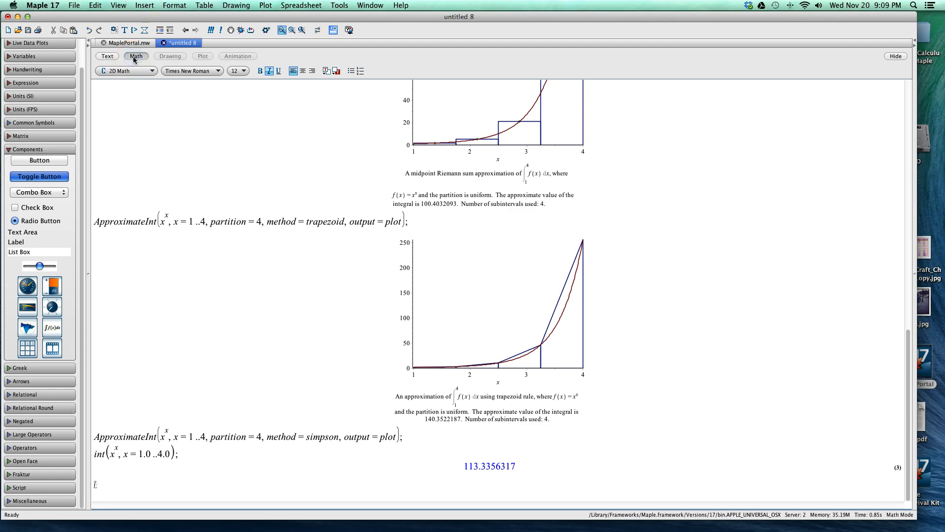
text(plots)
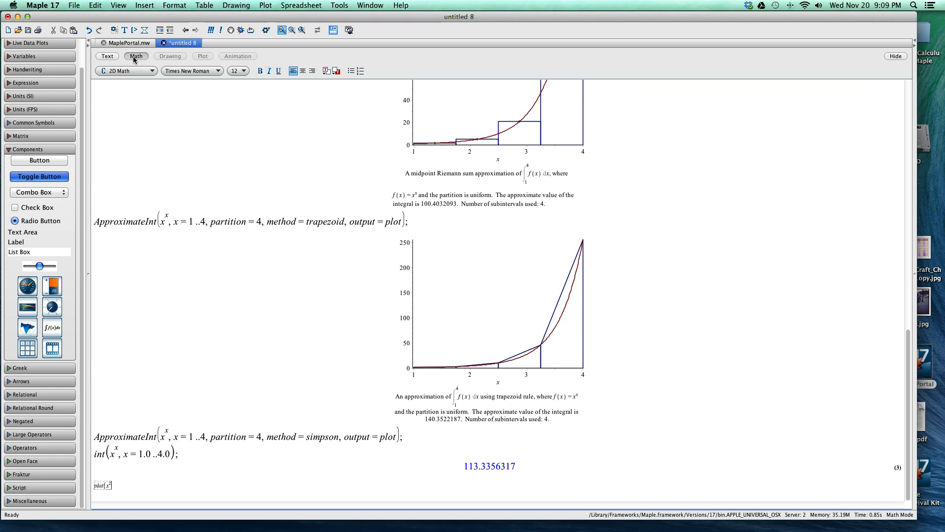
text(, -2..2))
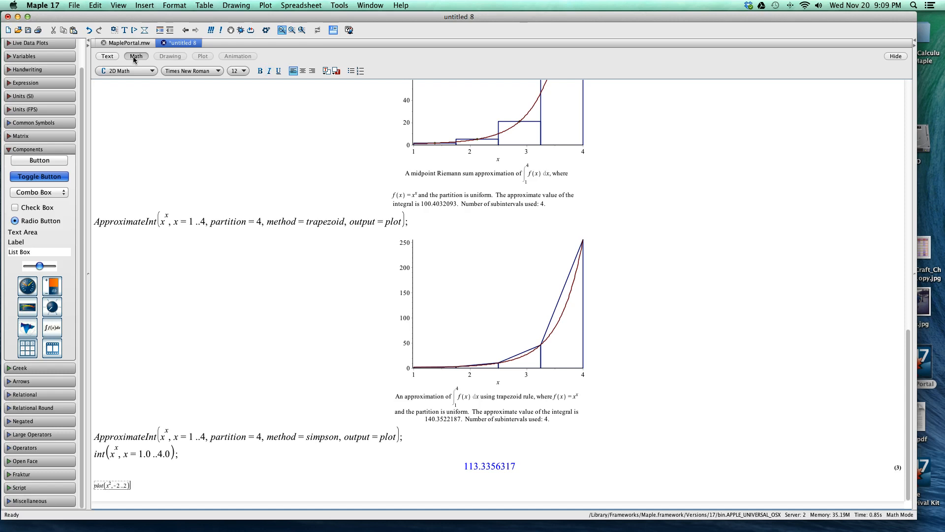
key(Return)
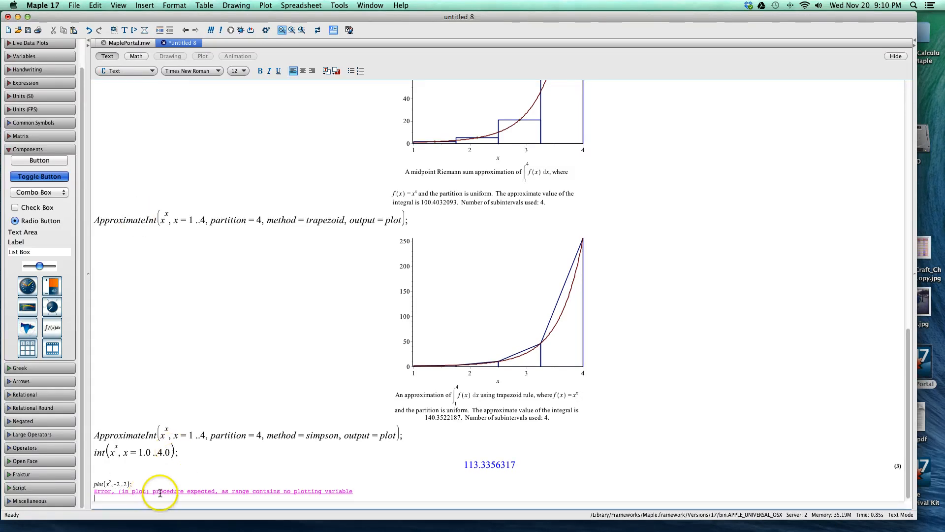
Correct the command to plot(x^2, x=-2..2), draw the parabola and add gridlines to it.
click(111, 483)
text( x=)
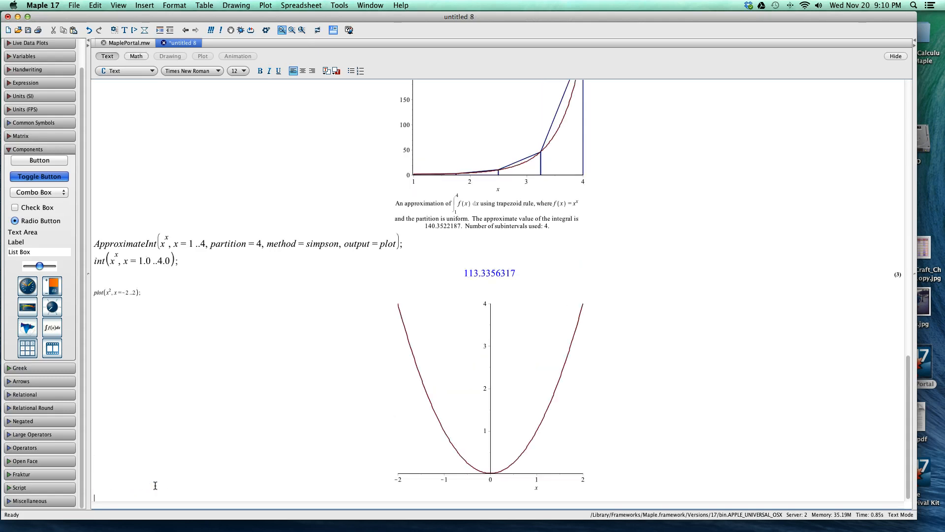
click(429, 353)
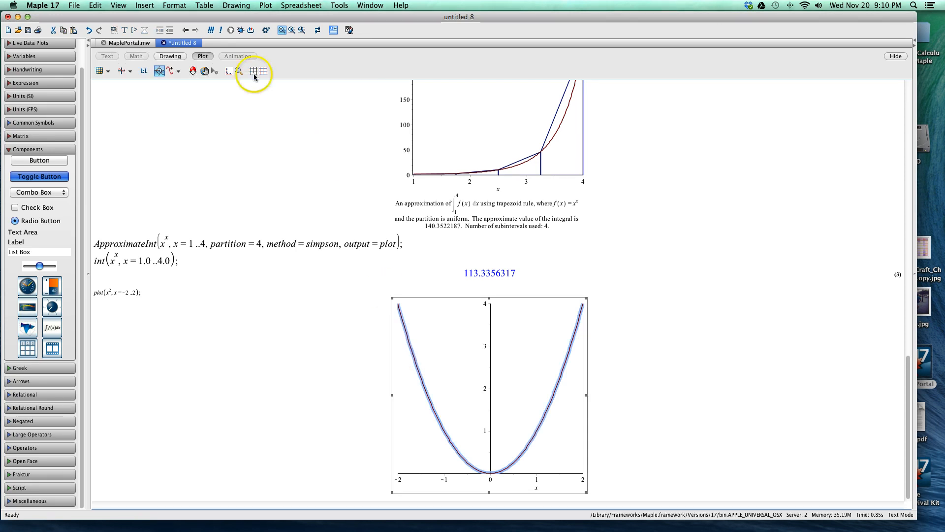
click(253, 71)
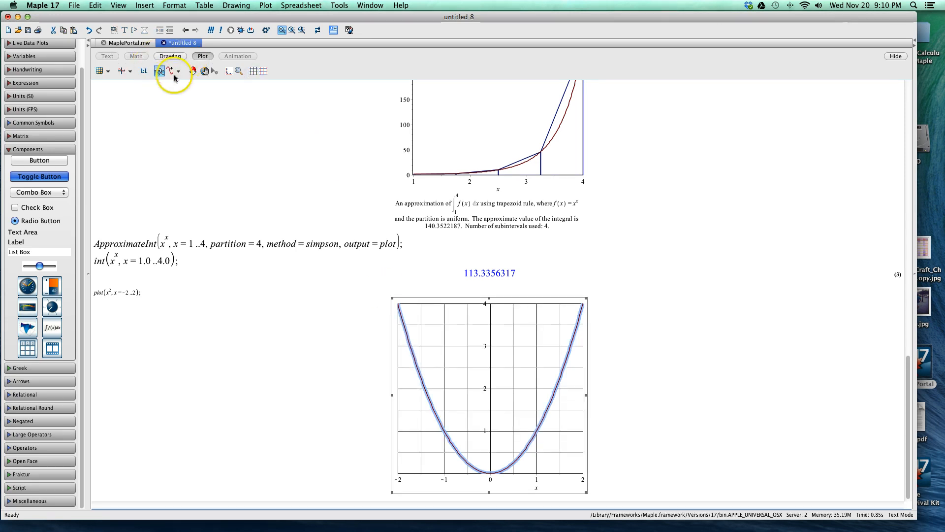
click(175, 71)
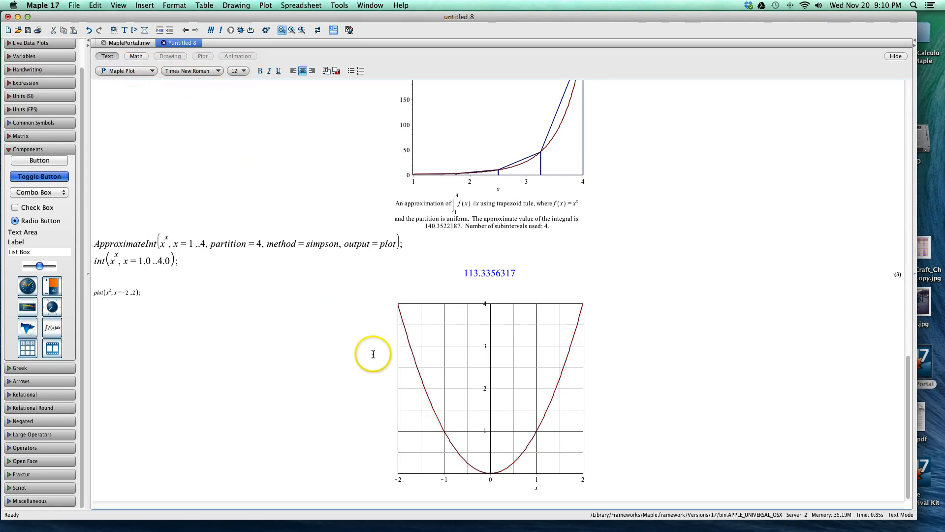
right_click(489, 392)
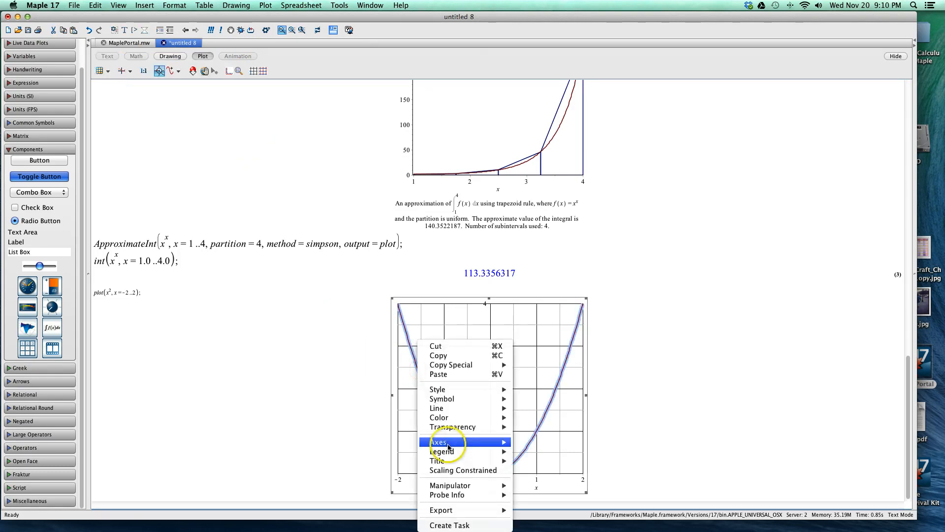
mouse_move(441, 509)
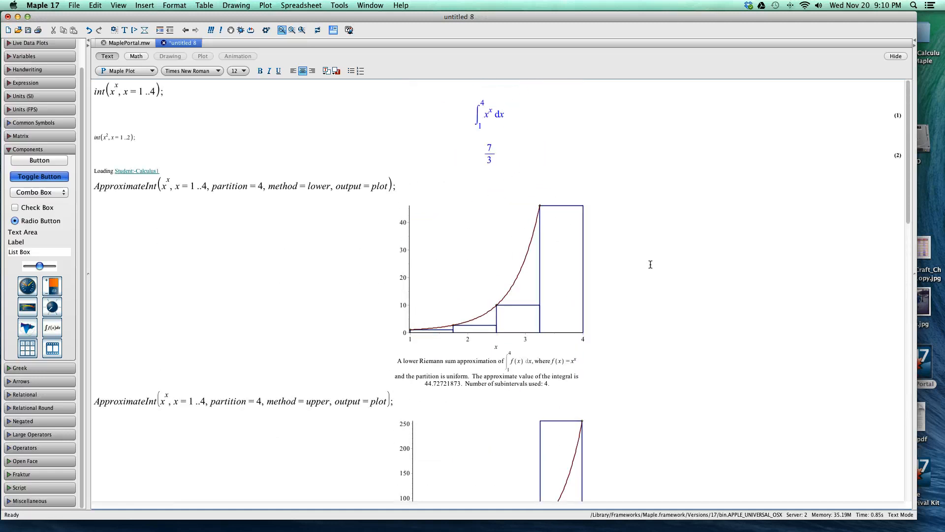
mouse_move(288, 224)
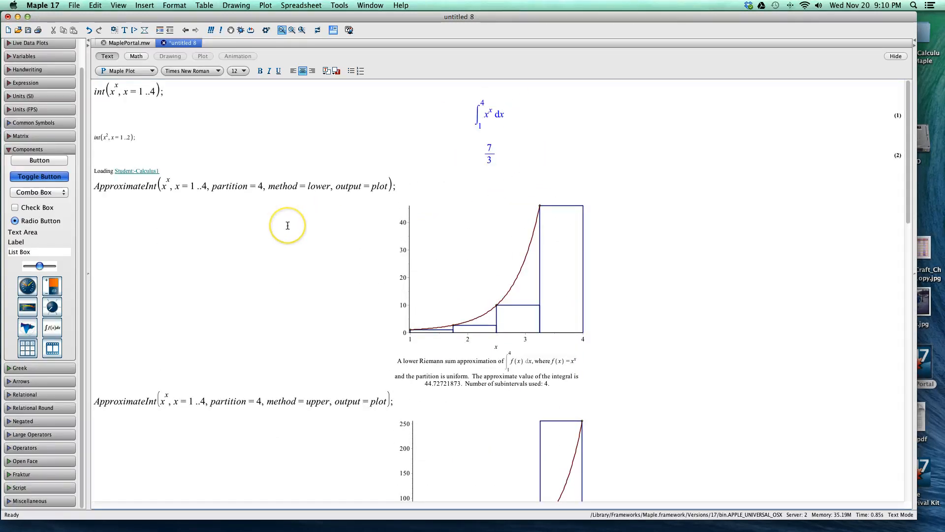
scroll(down, 3)
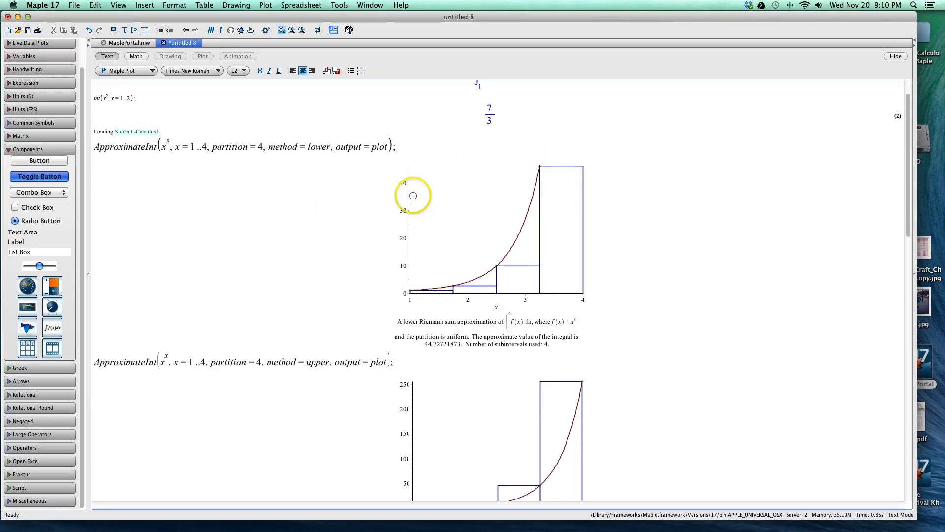
mouse_move(534, 223)
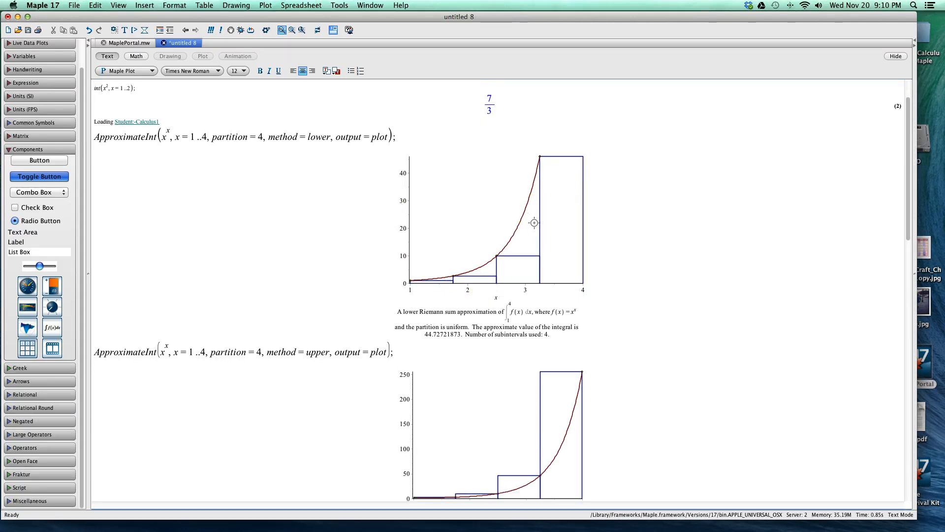
scroll(down, 3)
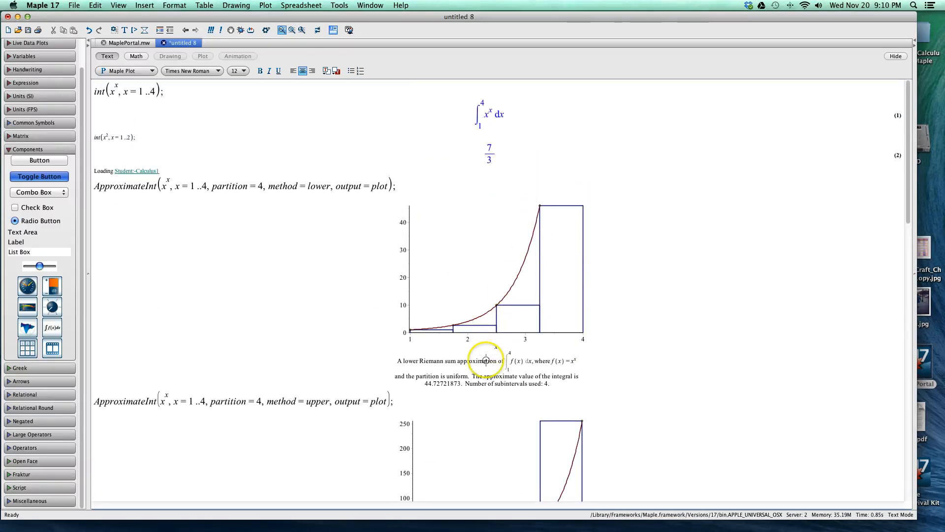
Change the lower sum's partition from 4 to 150, giving approximately 110.806.
click(259, 186)
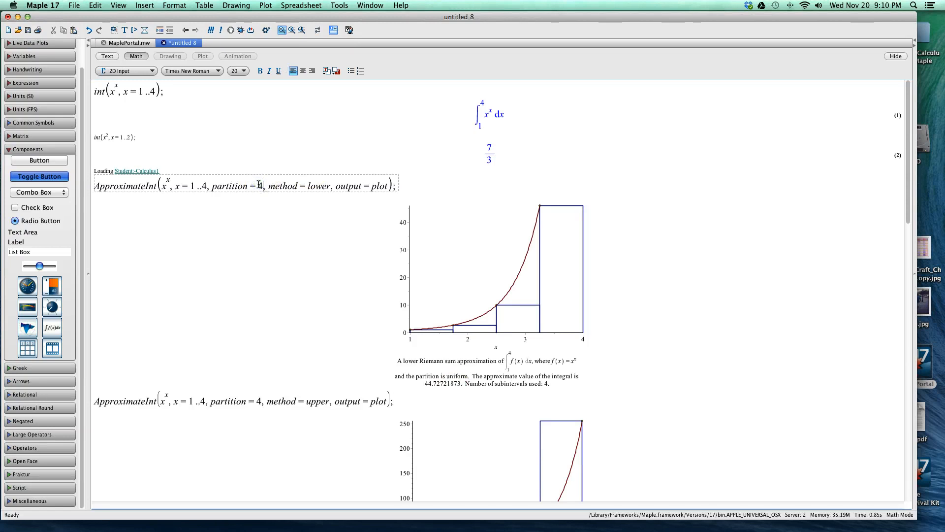
text(0)
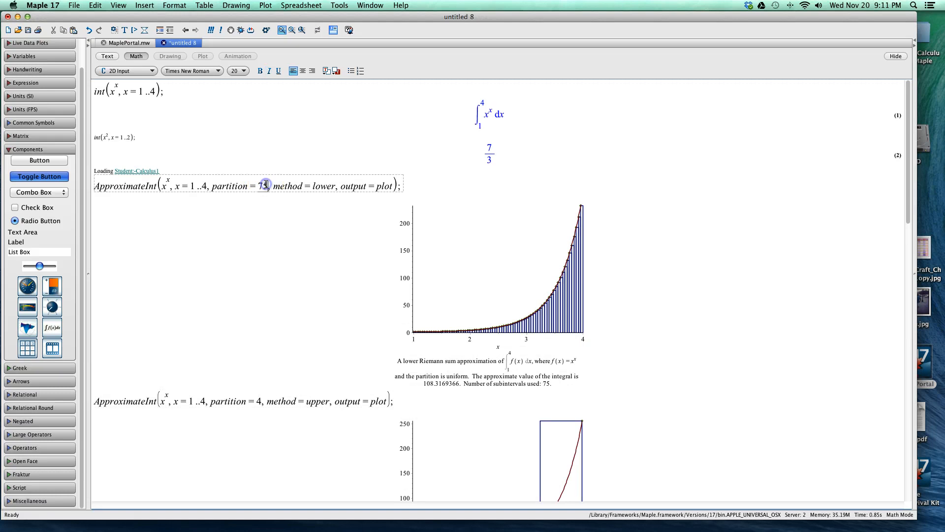
text(150)
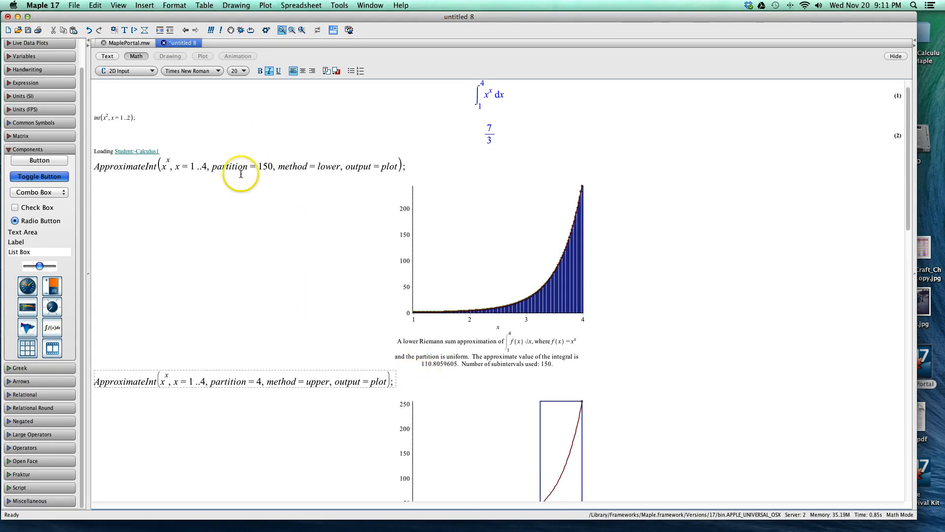
scroll(down, 3)
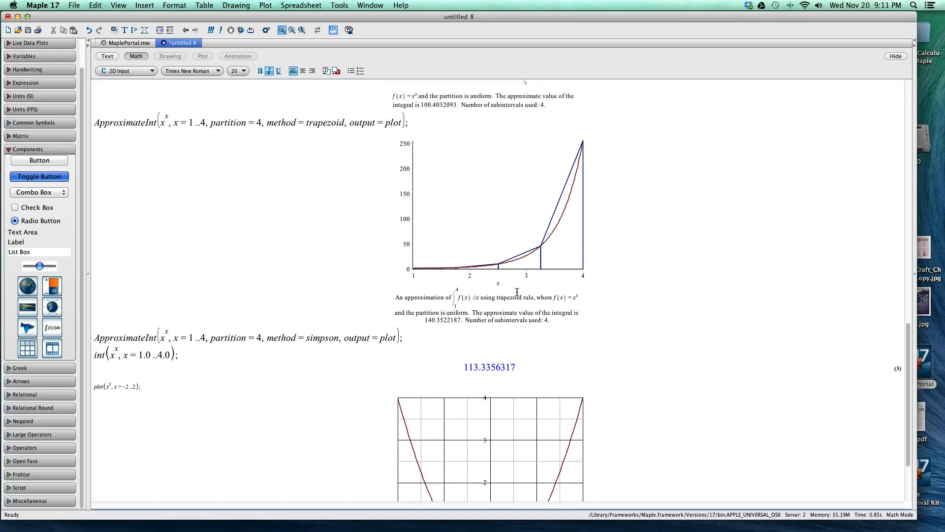
scroll(down, 3)
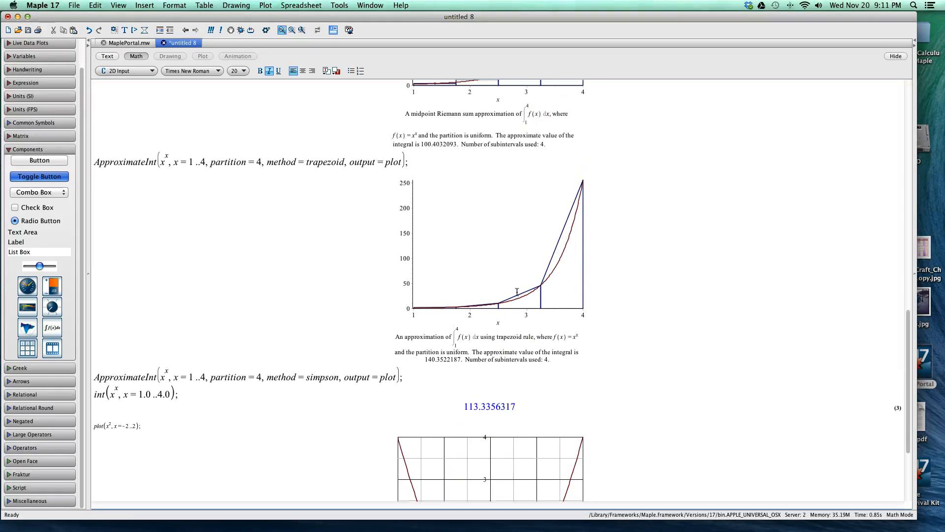
scroll(down, 3)
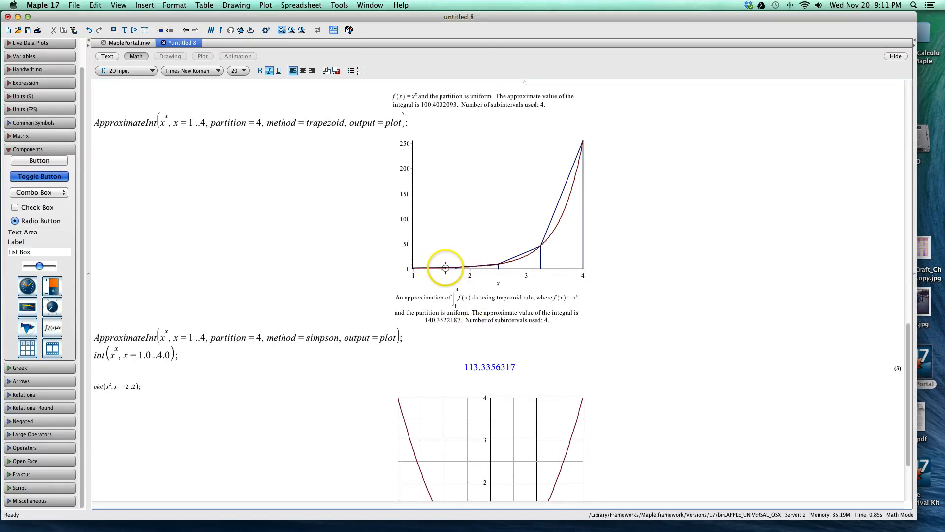
mouse_move(579, 168)
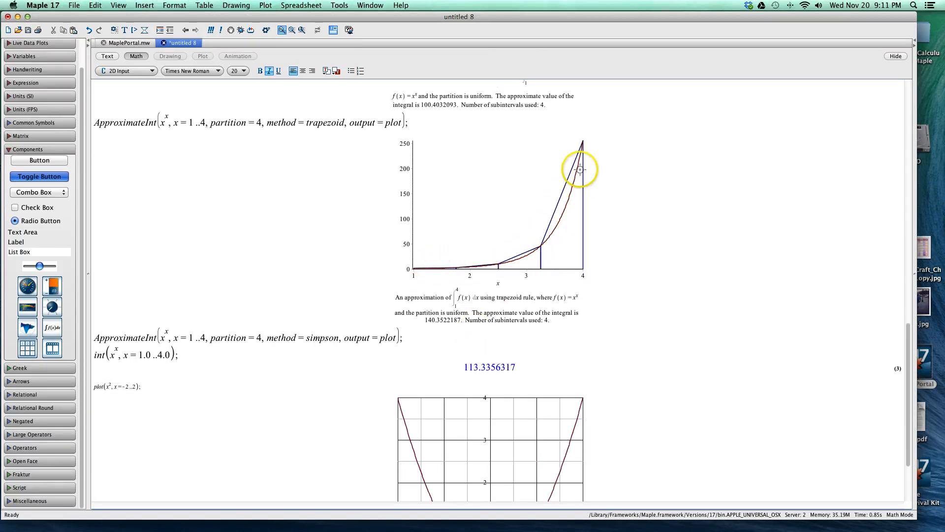
scroll(down, 3)
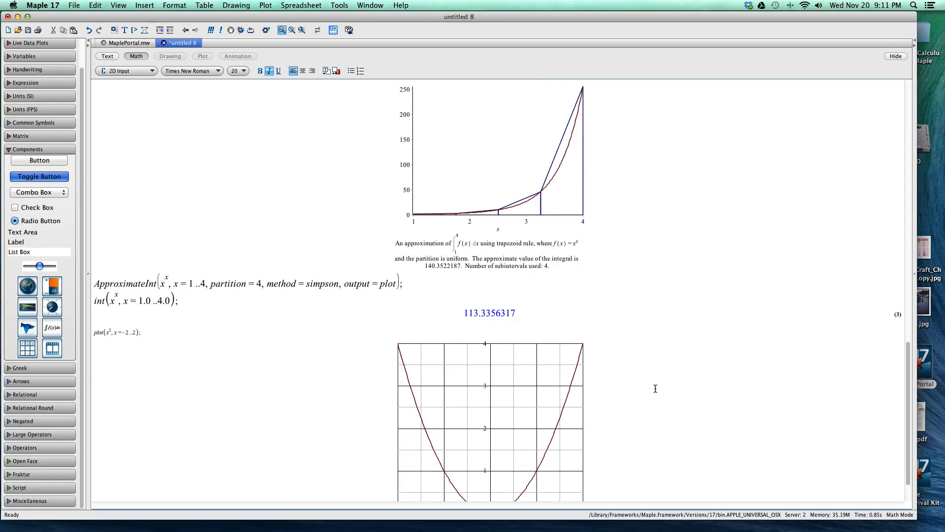
scroll(down, 3)
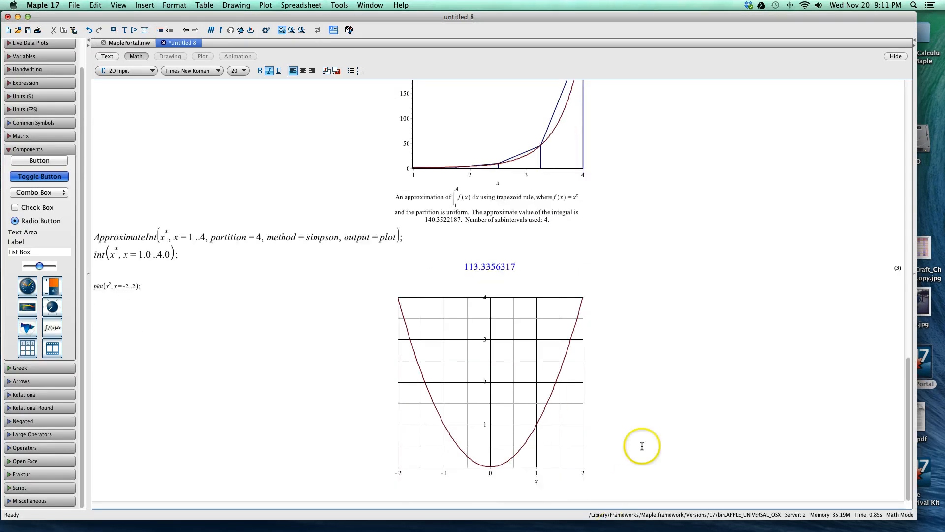
mouse_move(603, 514)
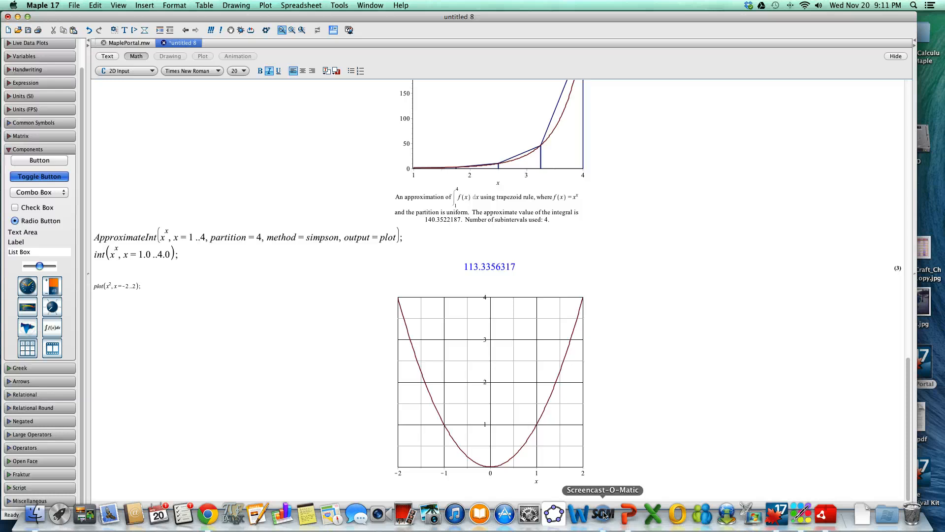
mouse_move(605, 515)
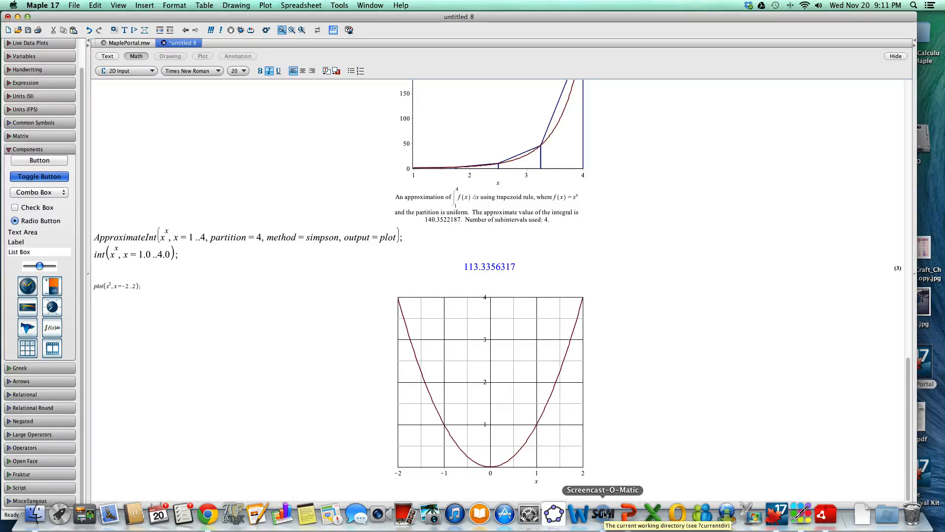